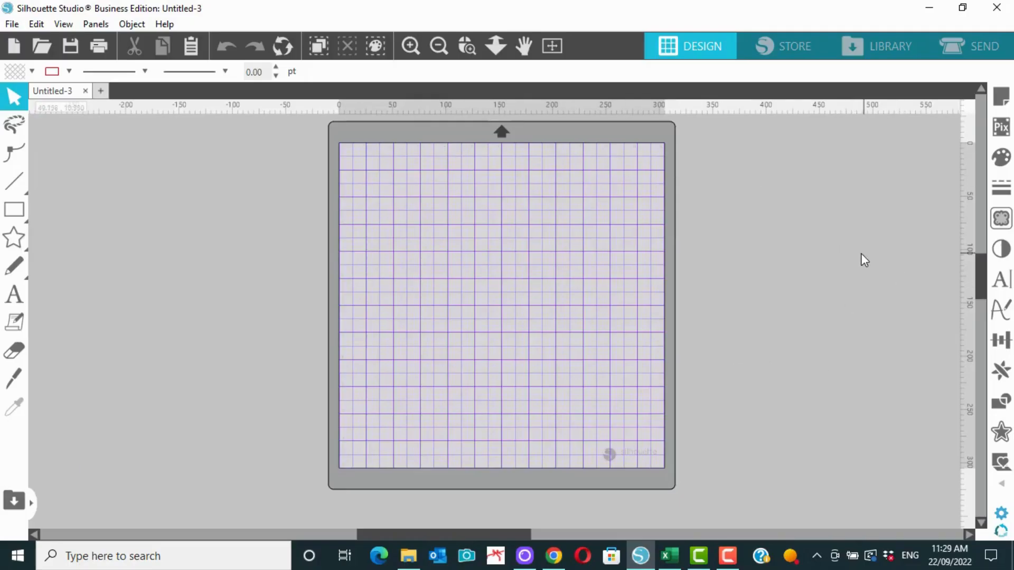
pyautogui.moveTo(826, 324)
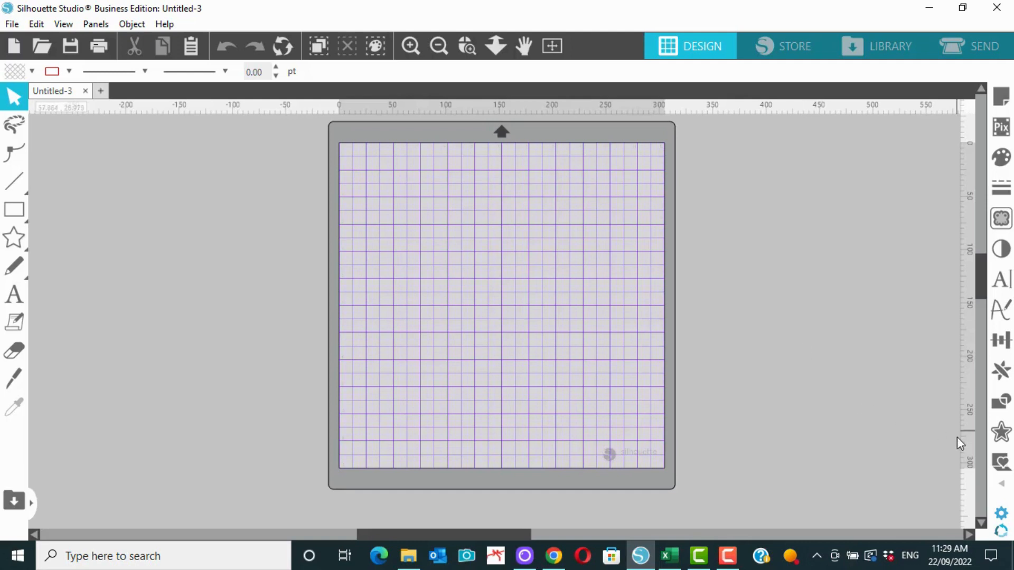
pyautogui.moveTo(1000, 526)
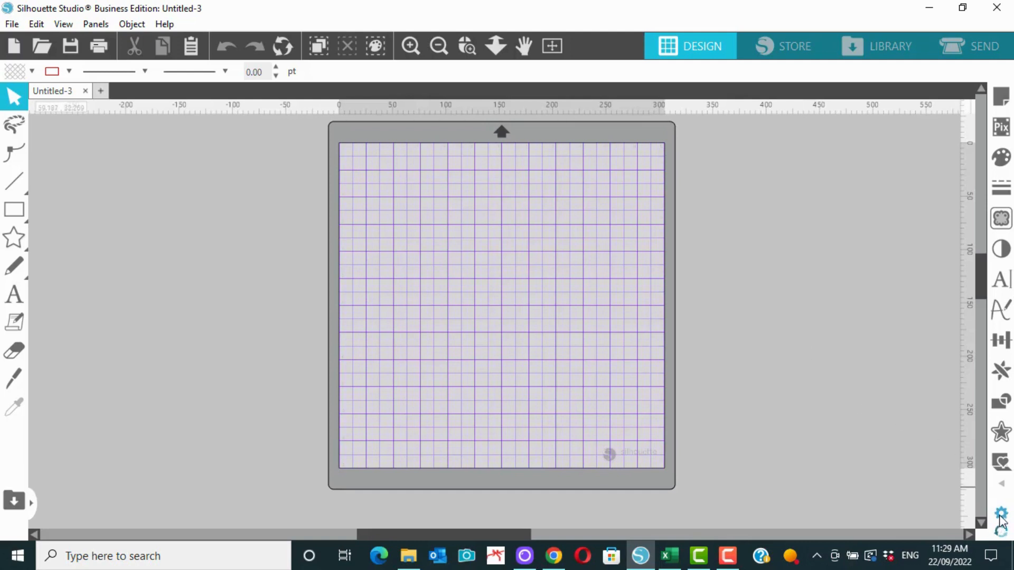
# Bring up the Display settings in Preferences to change the interface theme
pyautogui.click(1000, 513)
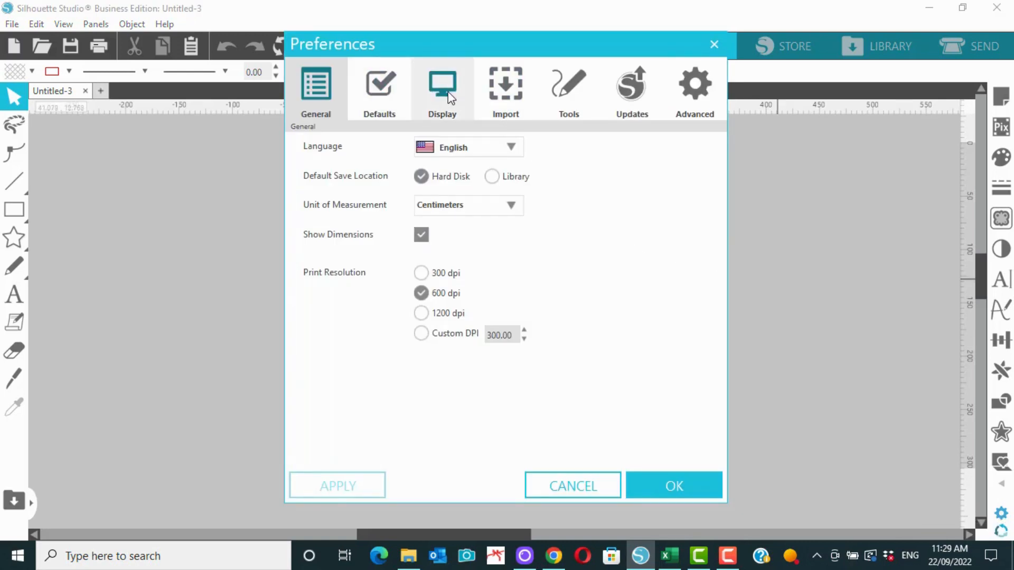
pyautogui.click(443, 88)
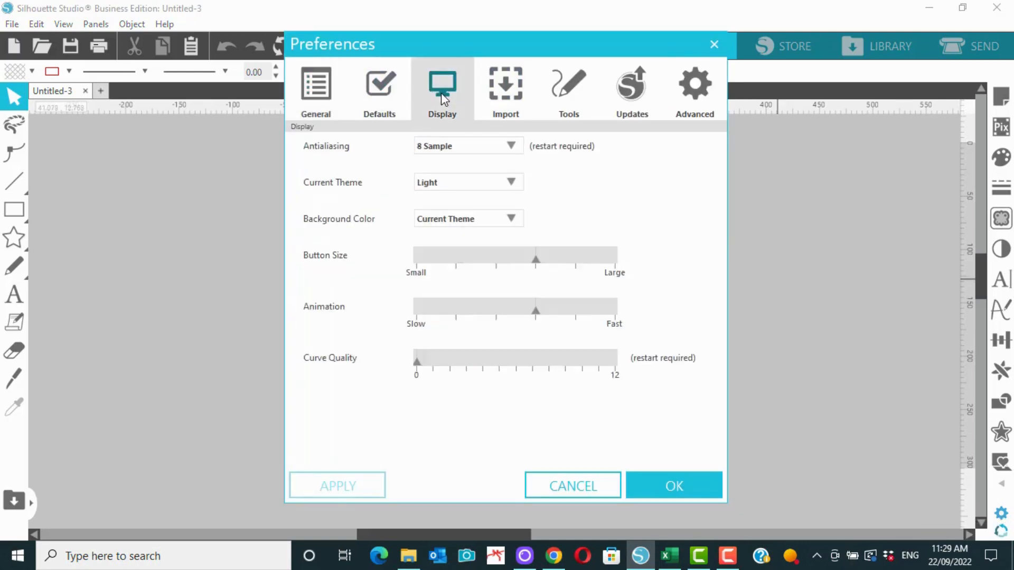
pyautogui.moveTo(575, 197)
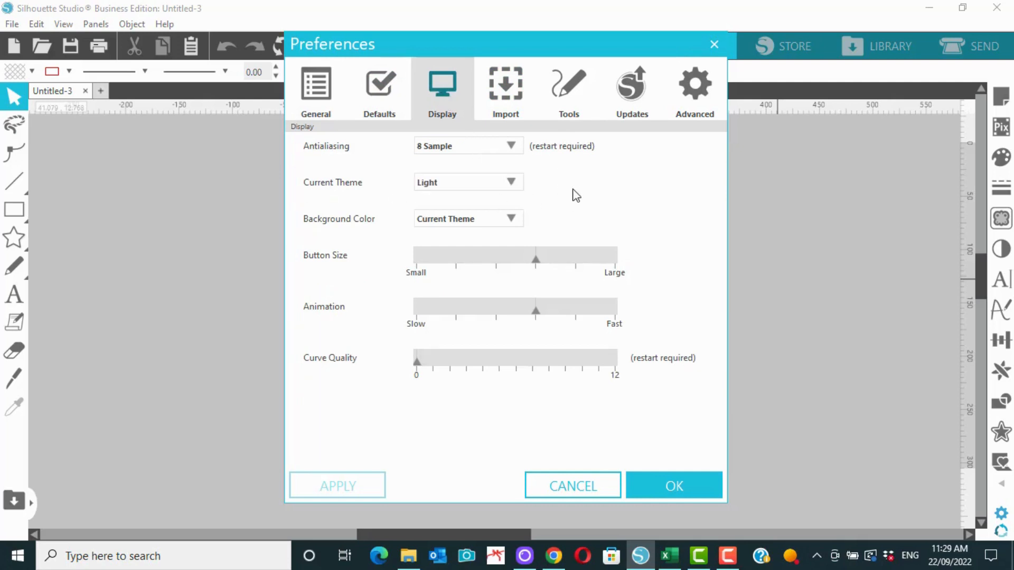
pyautogui.moveTo(484, 177)
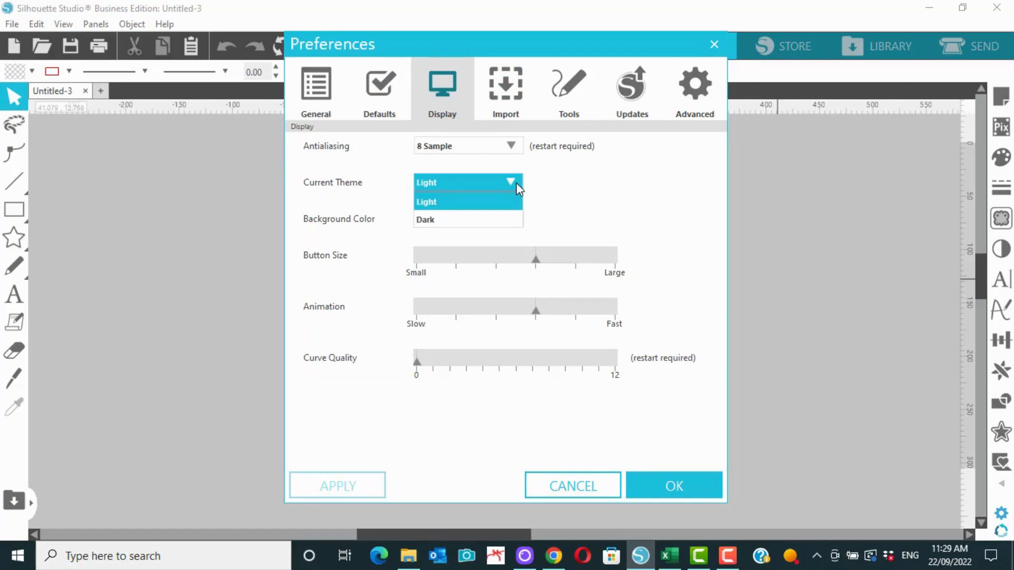
pyautogui.moveTo(674, 180)
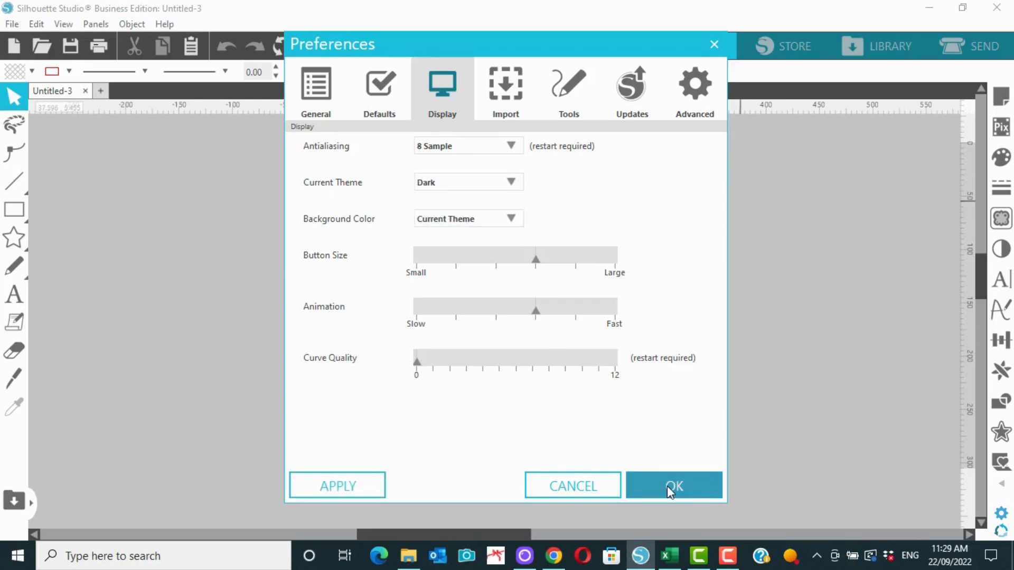
# Confirm the Dark theme so it applies to the whole interface
pyautogui.click(674, 485)
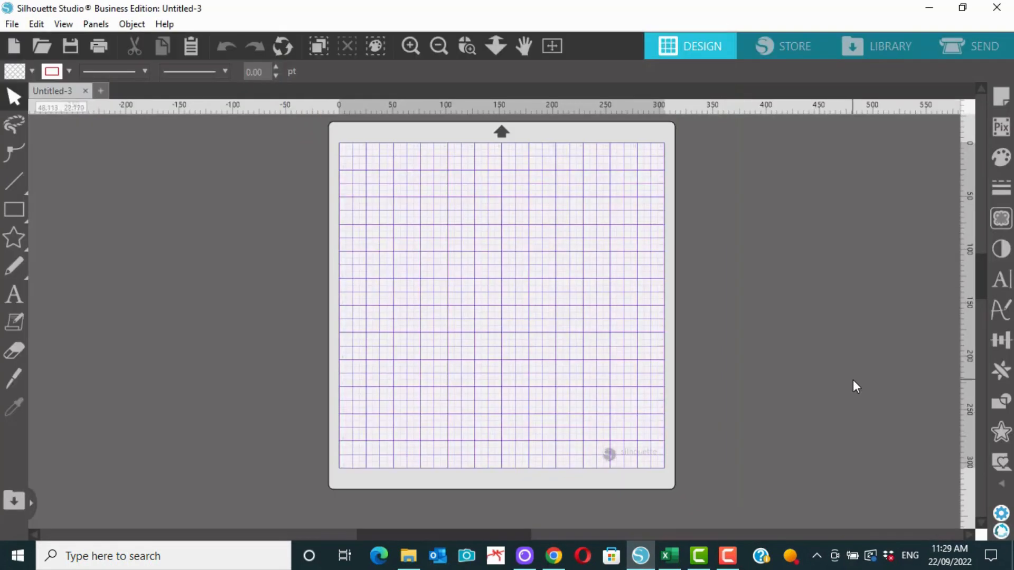
pyautogui.moveTo(451, 367)
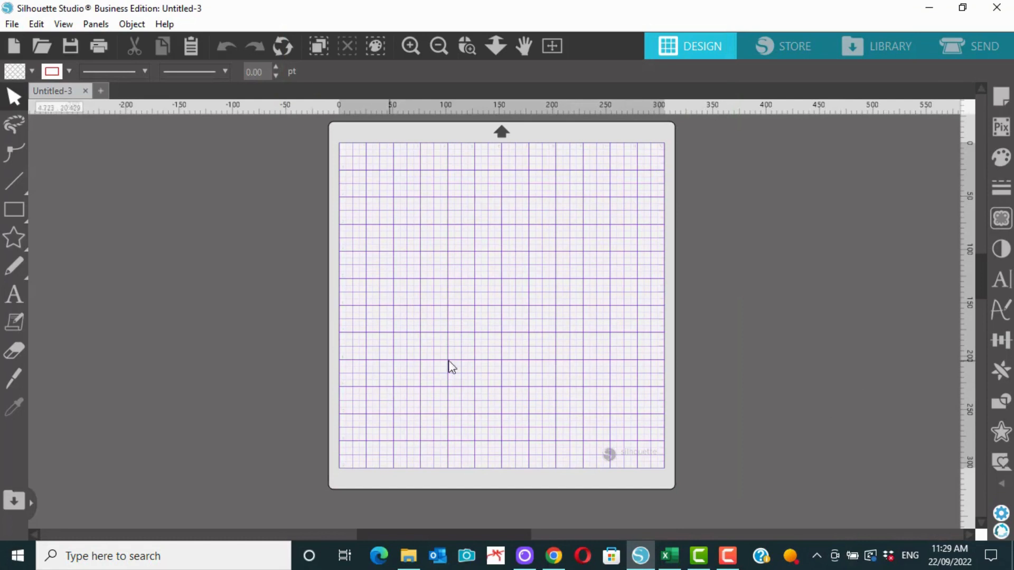
pyautogui.moveTo(967, 506)
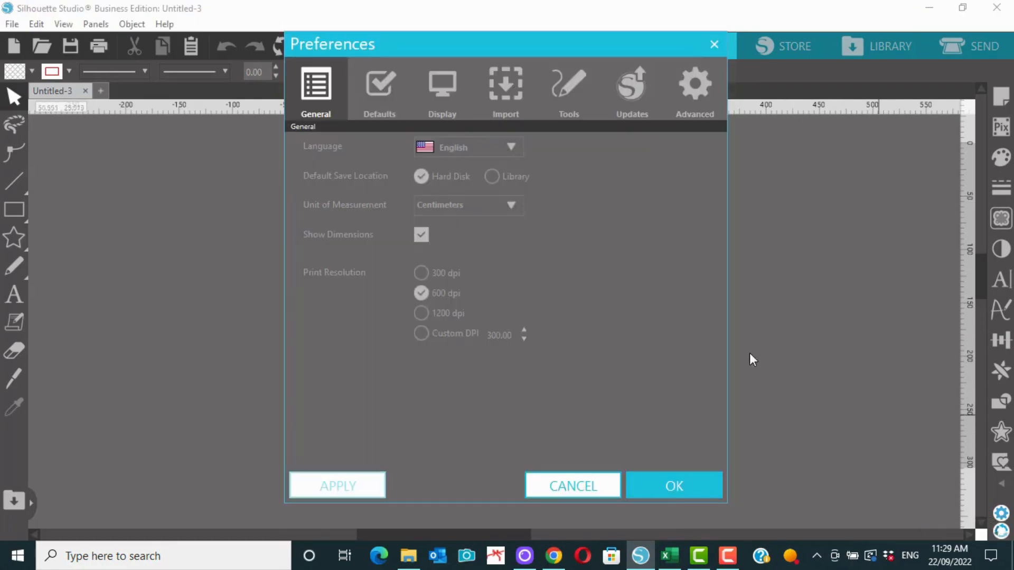
# Set Current Theme to Light and Background Color to Grey, and apply
pyautogui.click(441, 88)
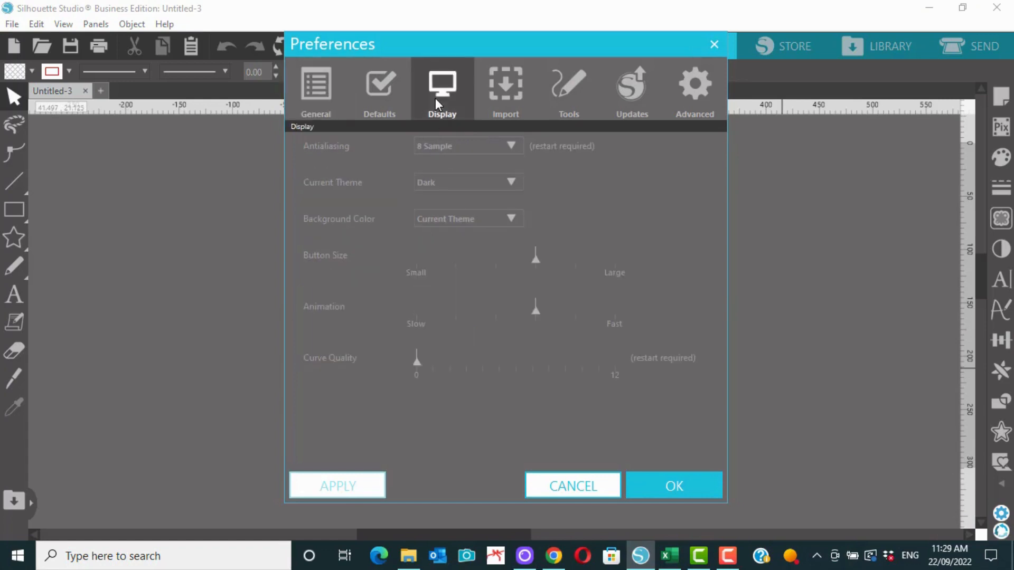
pyautogui.click(466, 181)
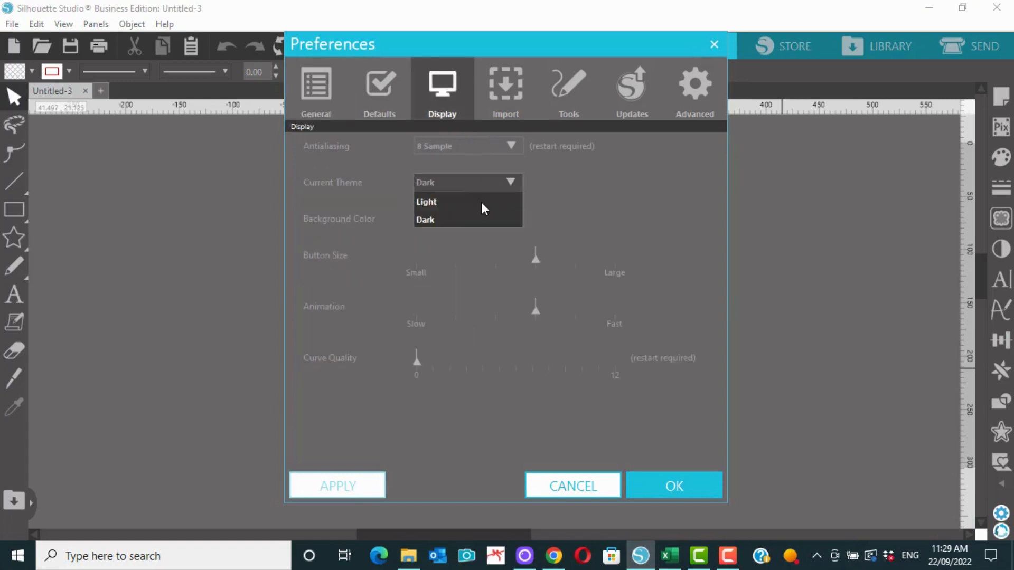
pyautogui.click(426, 202)
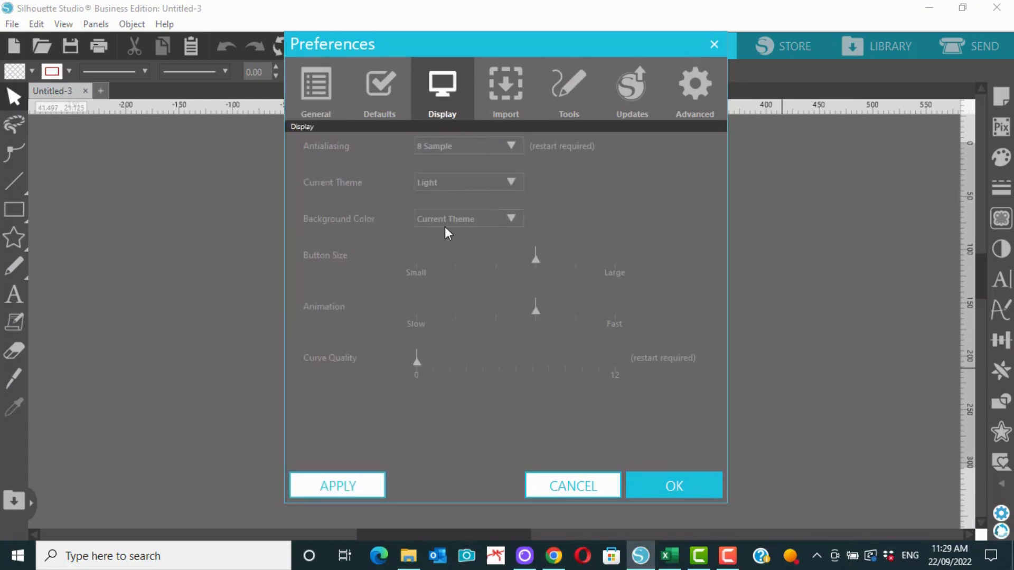
pyautogui.click(510, 219)
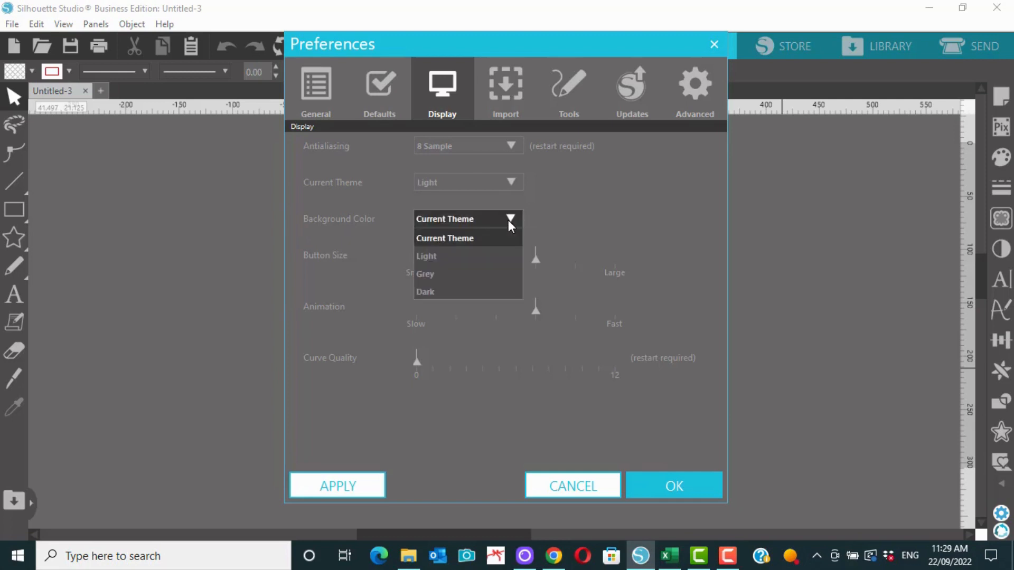
pyautogui.moveTo(424, 273)
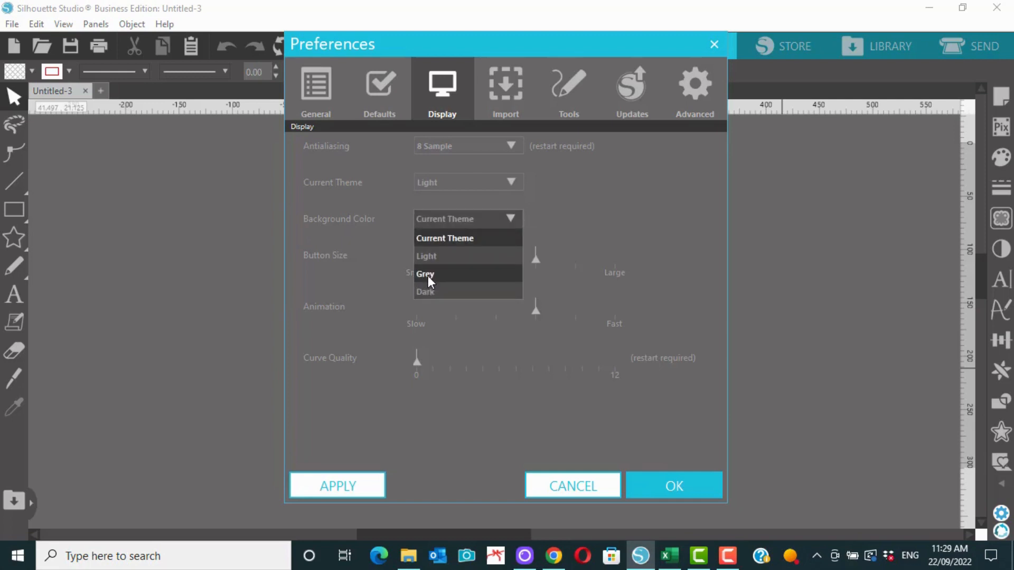
pyautogui.click(425, 273)
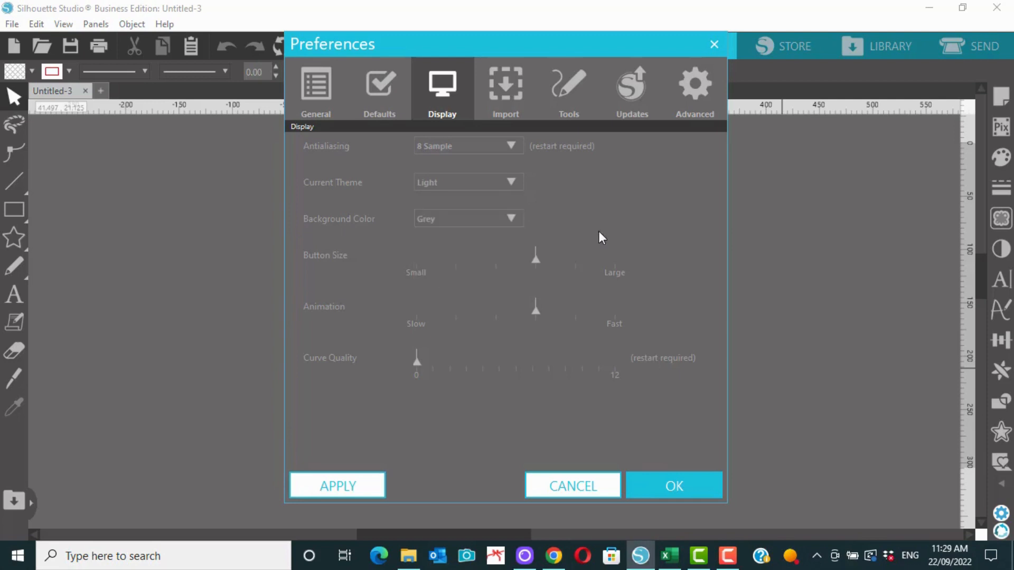
pyautogui.click(511, 218)
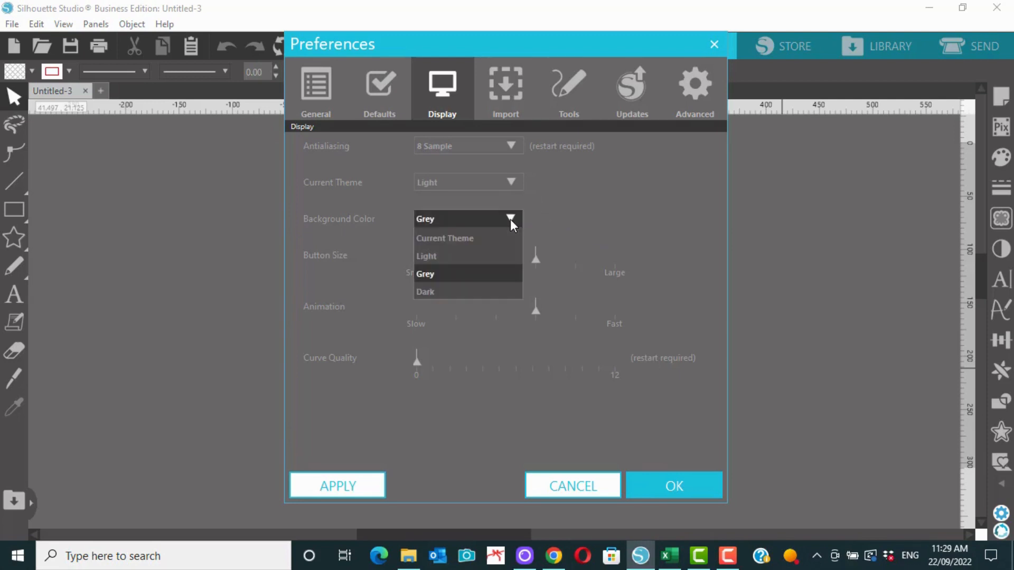
pyautogui.moveTo(459, 255)
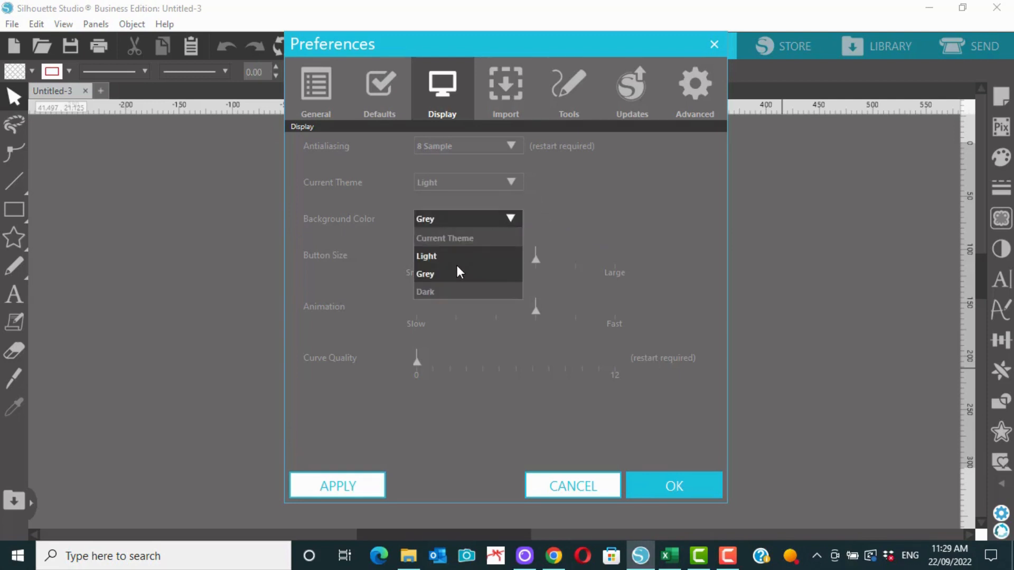
pyautogui.click(424, 272)
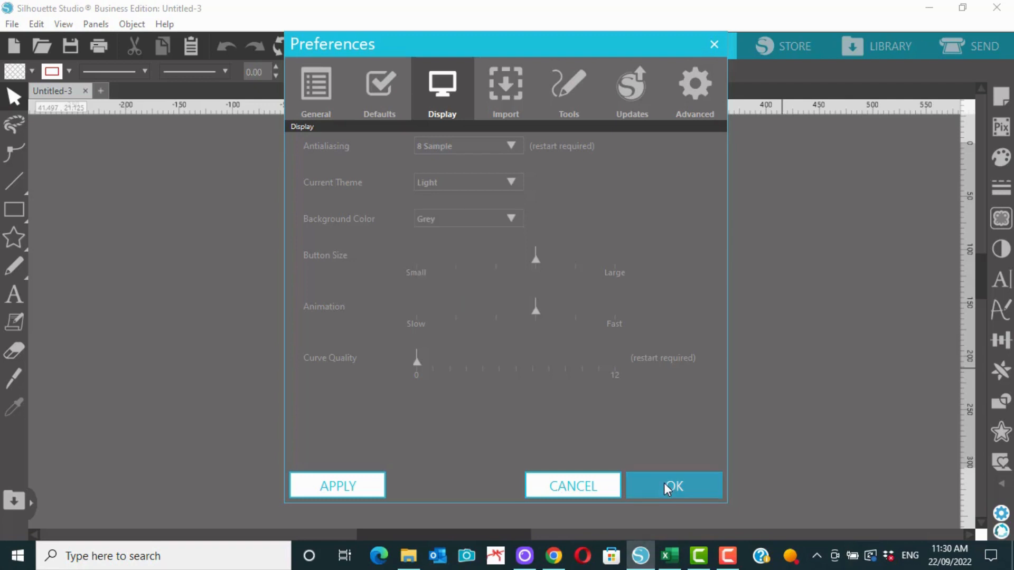
pyautogui.click(672, 486)
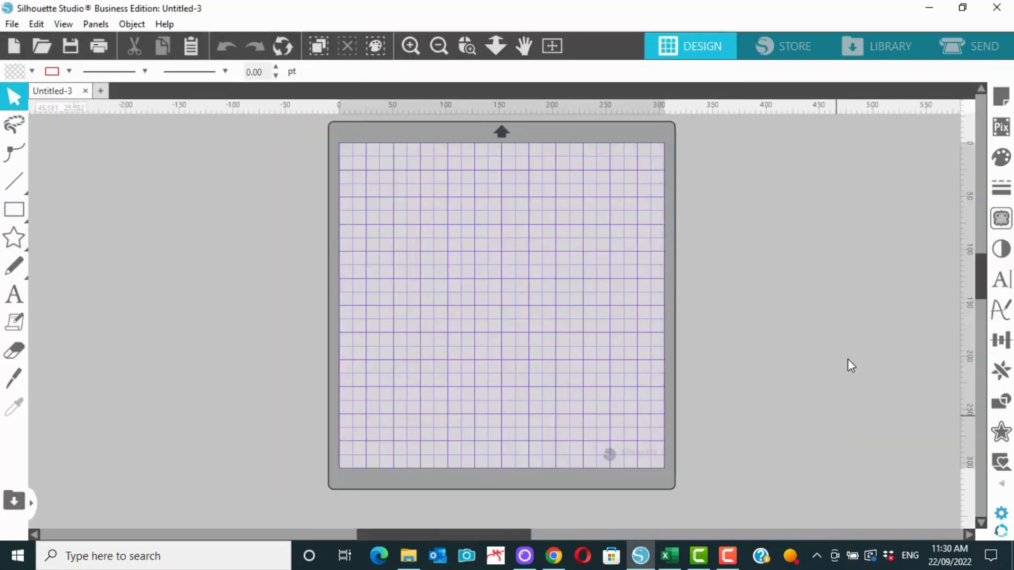
pyautogui.moveTo(1001, 517)
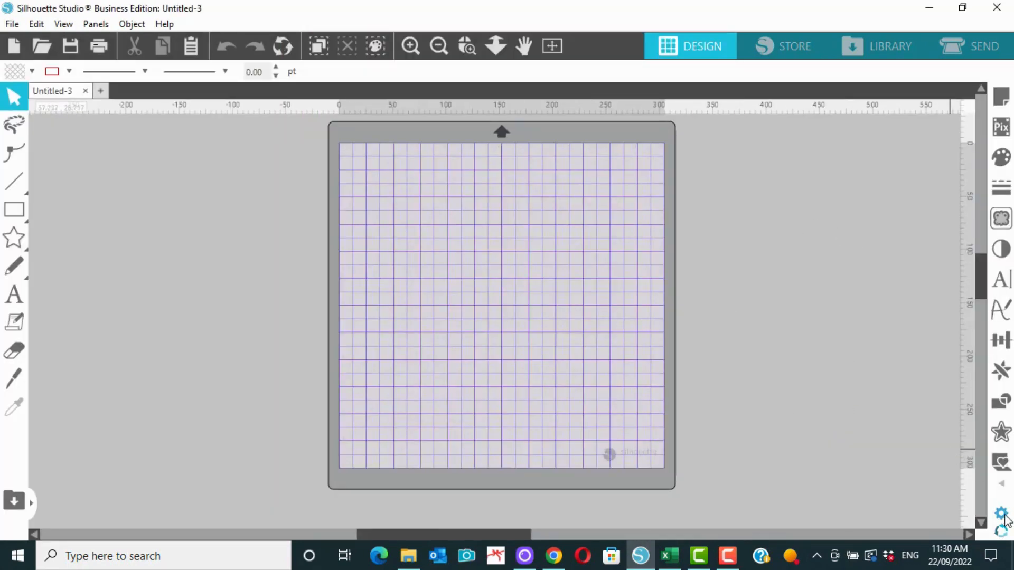
# Set the Display background colour to Dark and apply it
pyautogui.click(1000, 515)
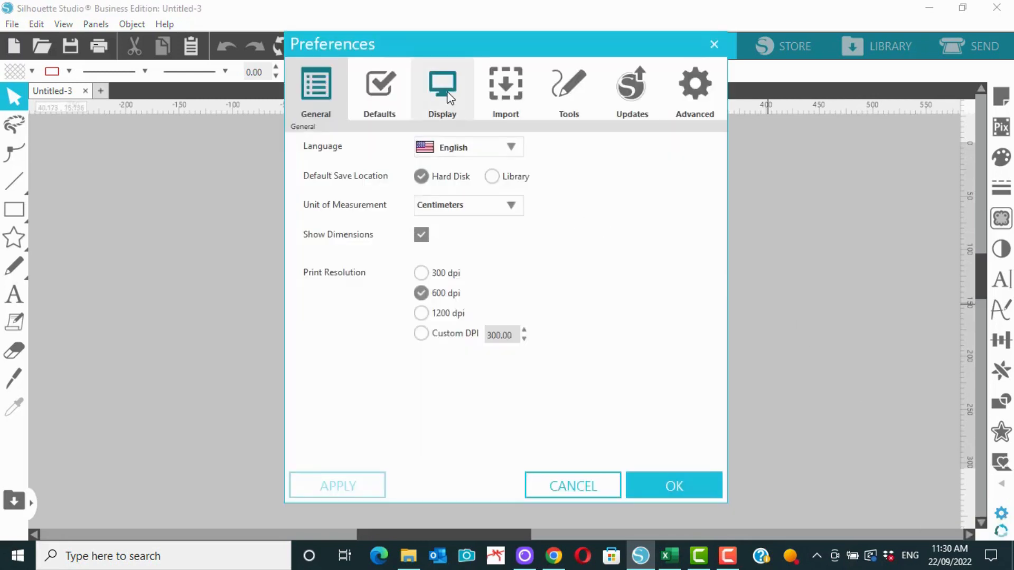
pyautogui.click(442, 88)
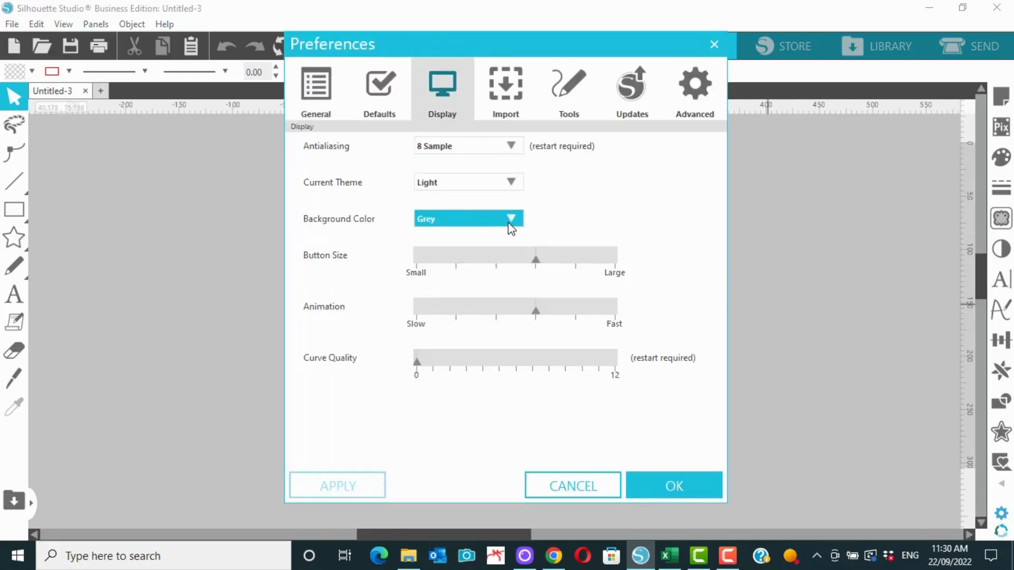
pyautogui.click(511, 218)
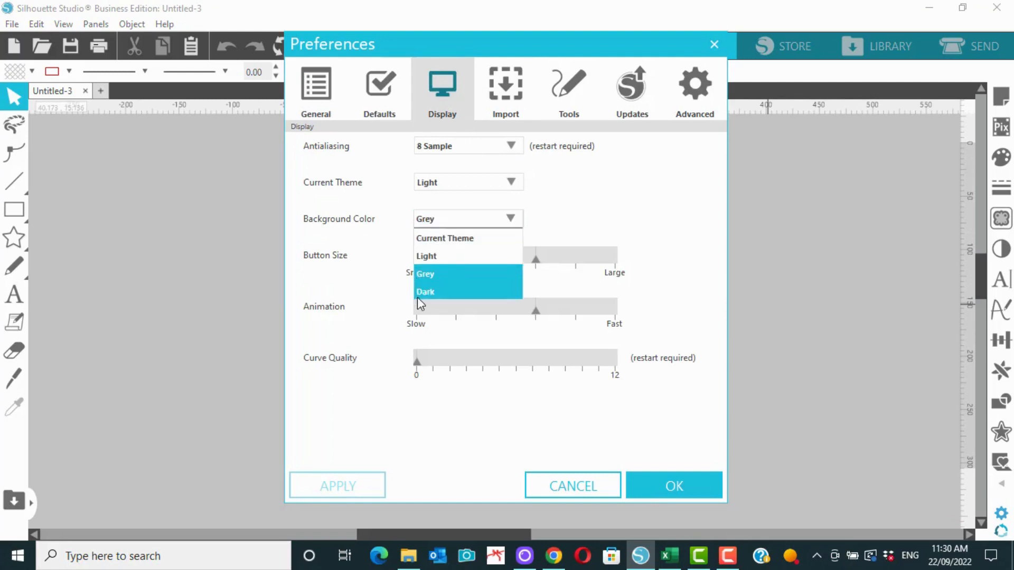
pyautogui.click(425, 291)
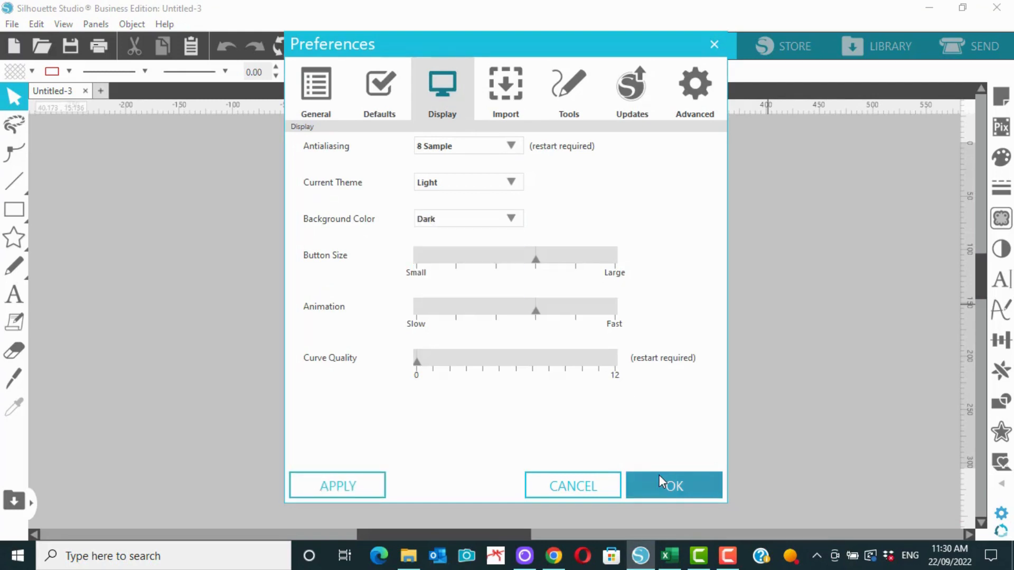
pyautogui.click(673, 486)
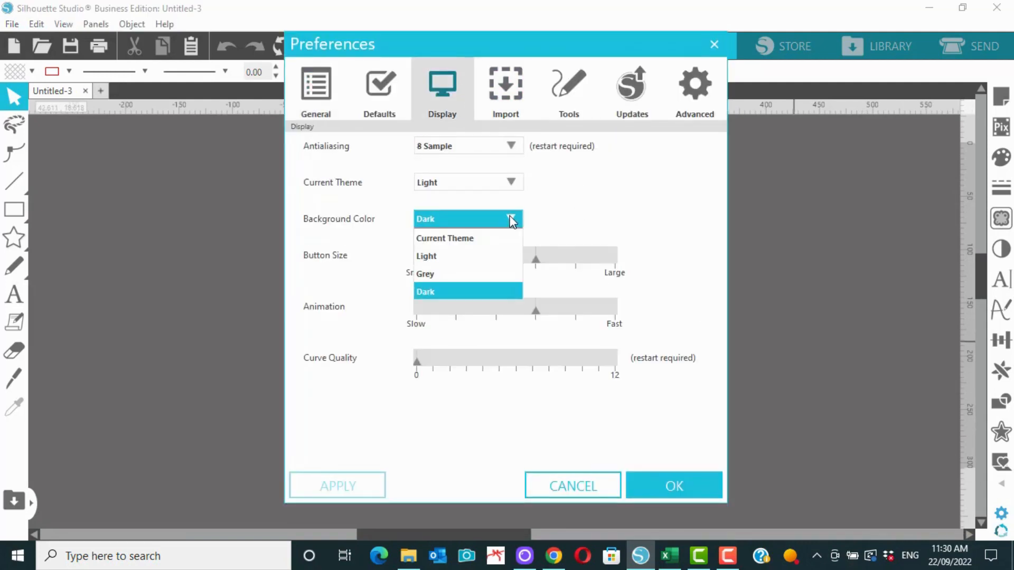
pyautogui.moveTo(459, 273)
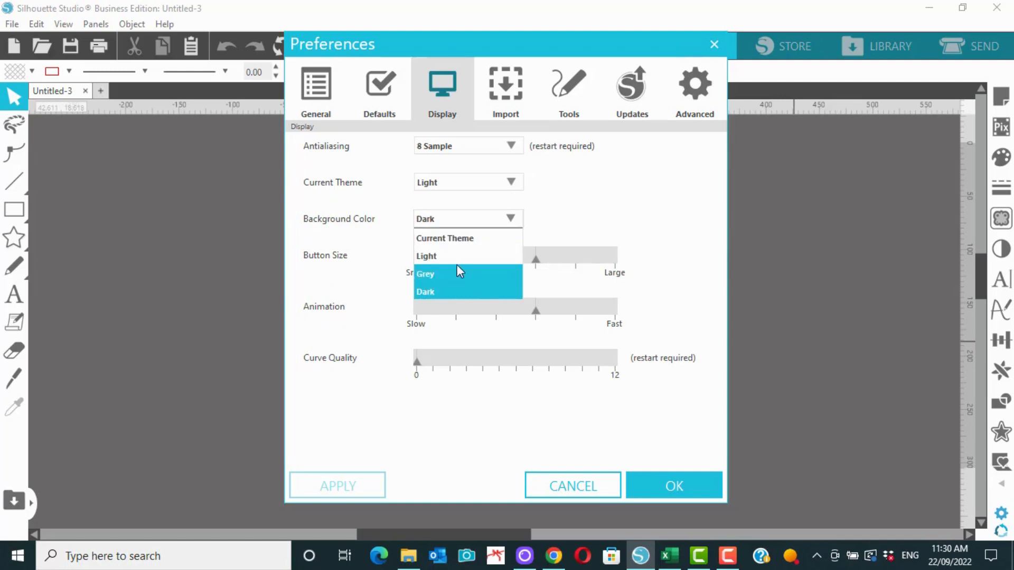
# Change the background colour to Light instead and apply it
pyautogui.click(425, 256)
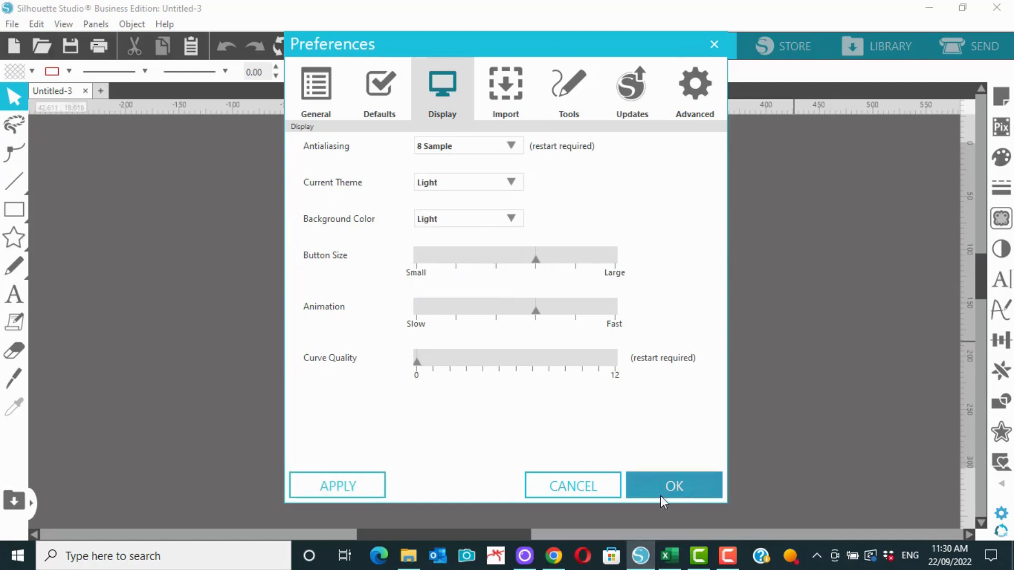
pyautogui.click(672, 485)
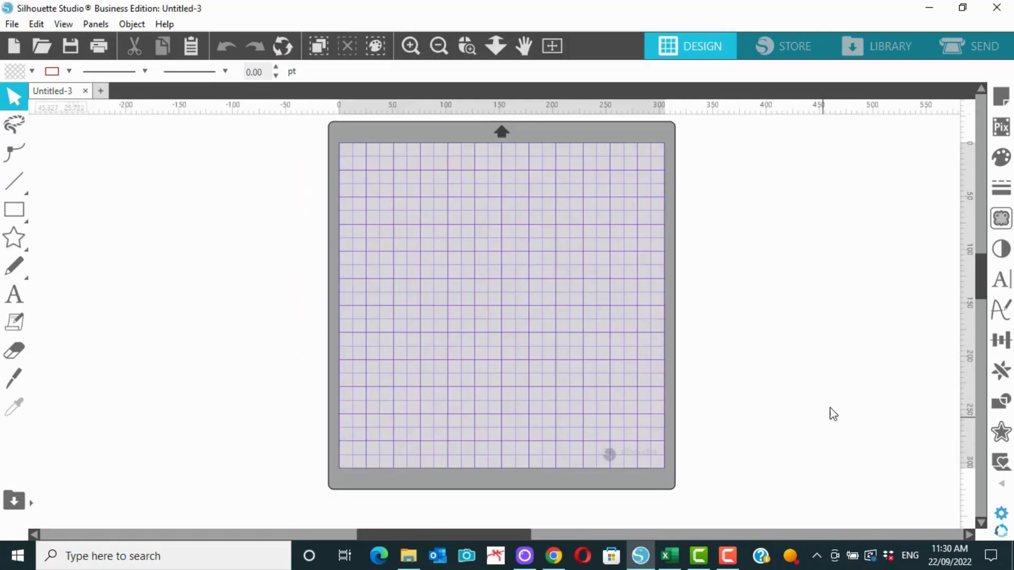
pyautogui.moveTo(762, 244)
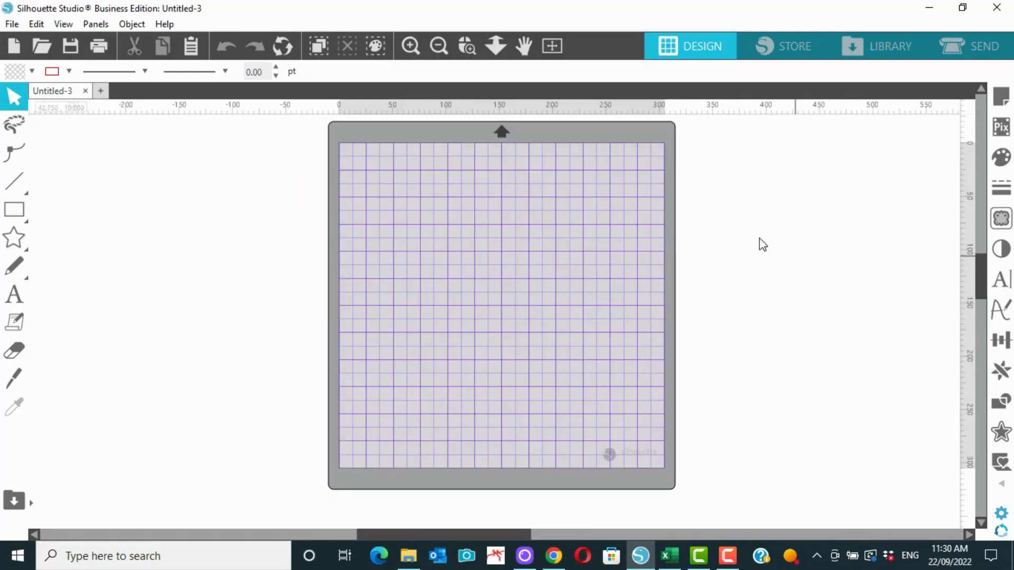
pyautogui.moveTo(1006, 514)
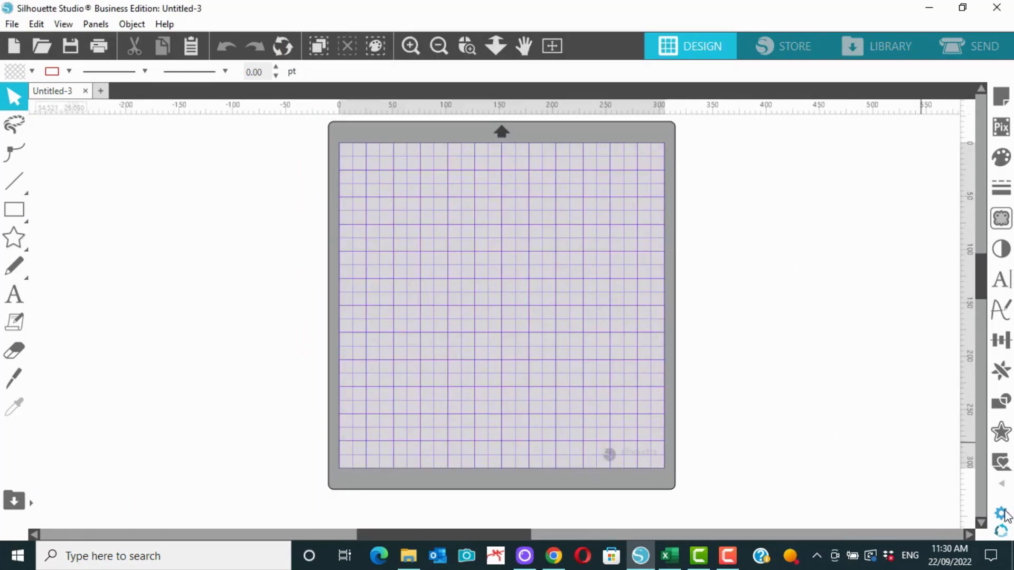
# Reopen the Display preferences to choose Grey as the background colour
pyautogui.click(1000, 514)
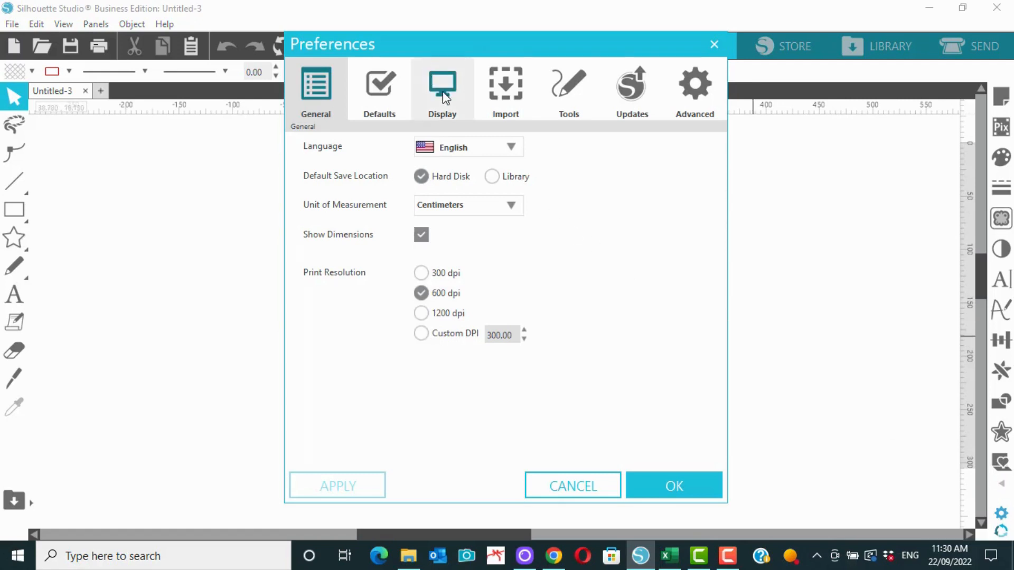
pyautogui.click(442, 89)
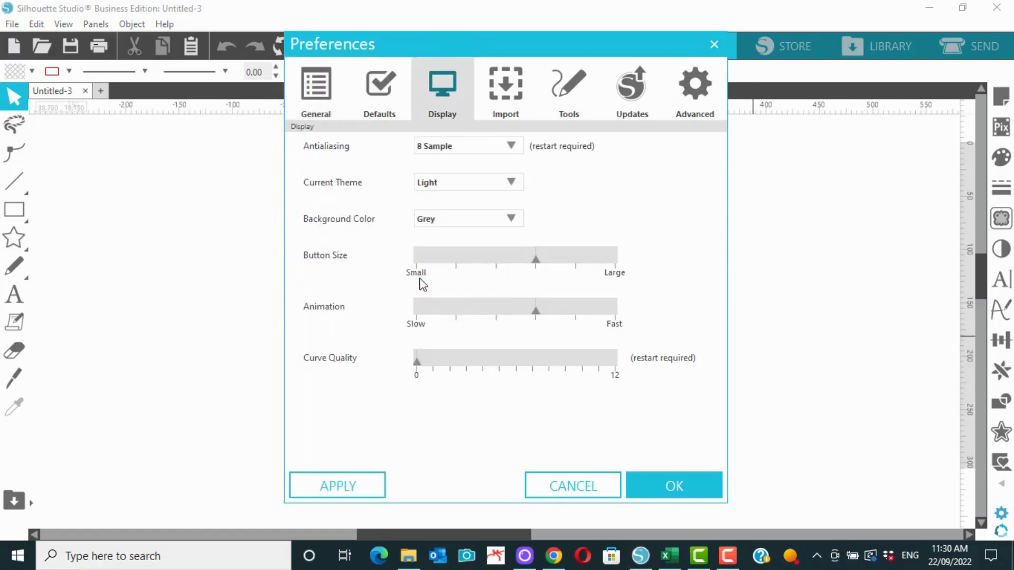
pyautogui.moveTo(673, 486)
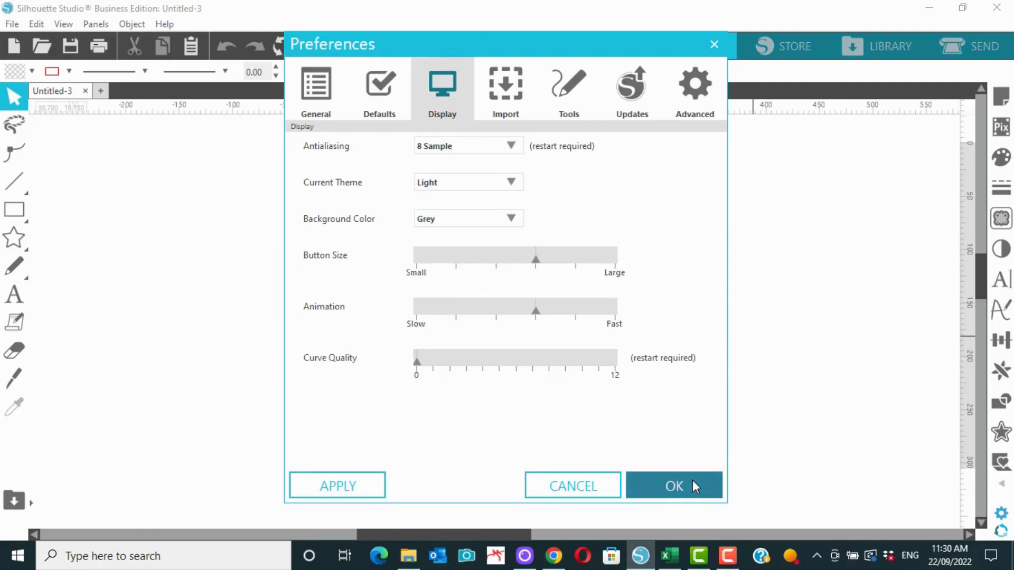
# Apply the Grey workspace background and return to the Display settings
pyautogui.click(674, 486)
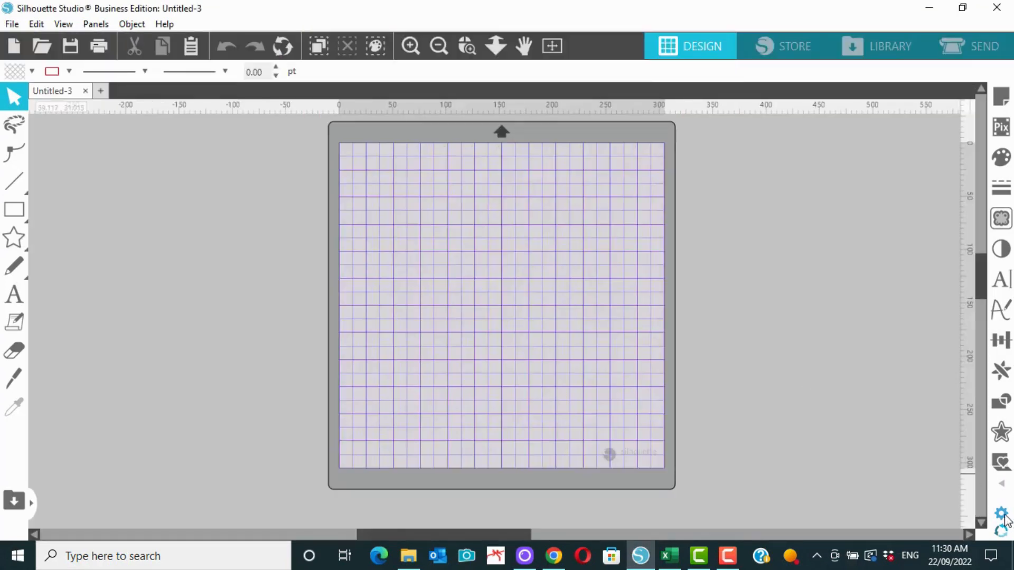
pyautogui.click(1000, 513)
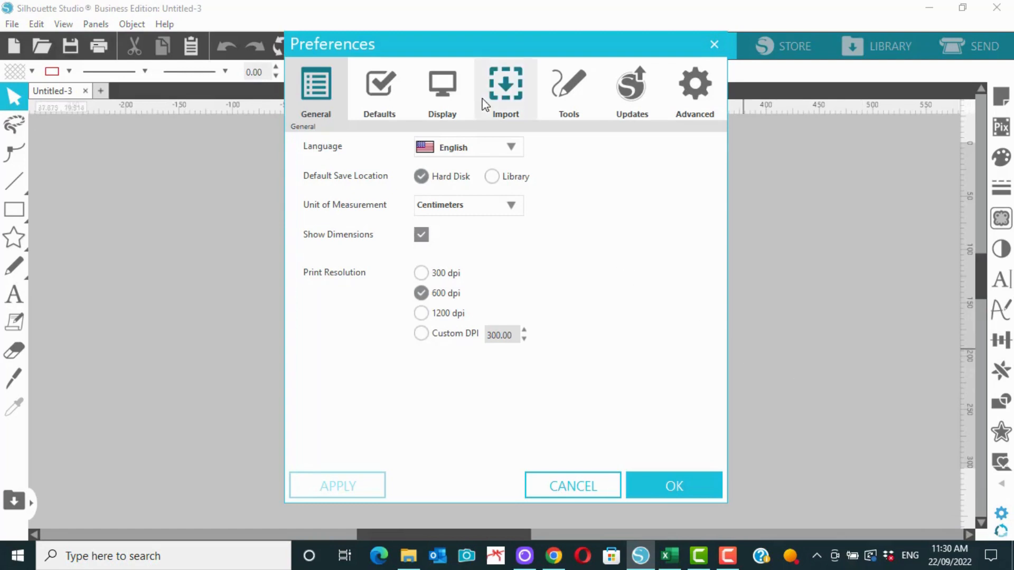
pyautogui.click(442, 89)
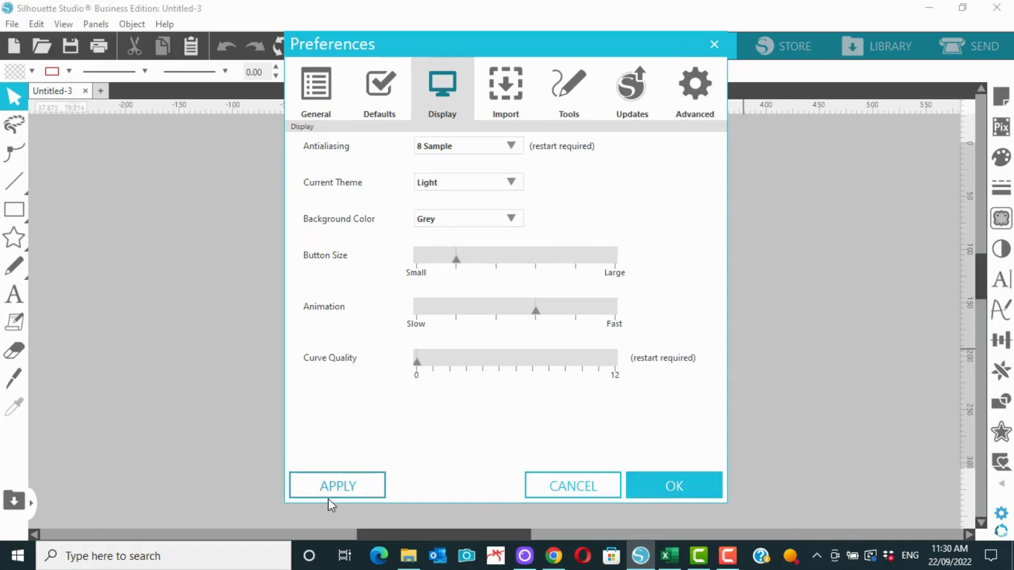
# Shrink Button Size toward Small, then restore it to medium, applying each
pyautogui.click(337, 486)
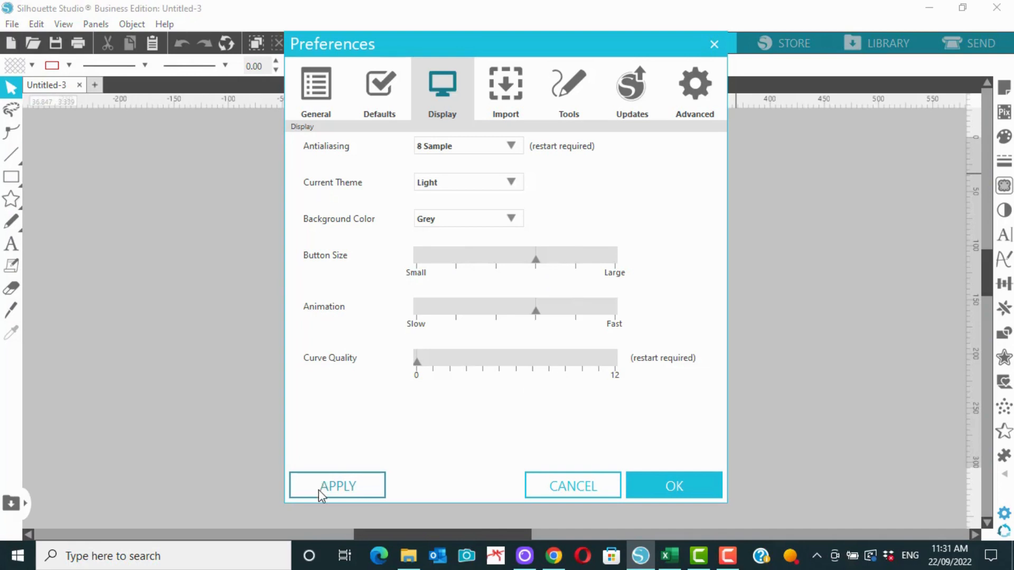
pyautogui.click(337, 485)
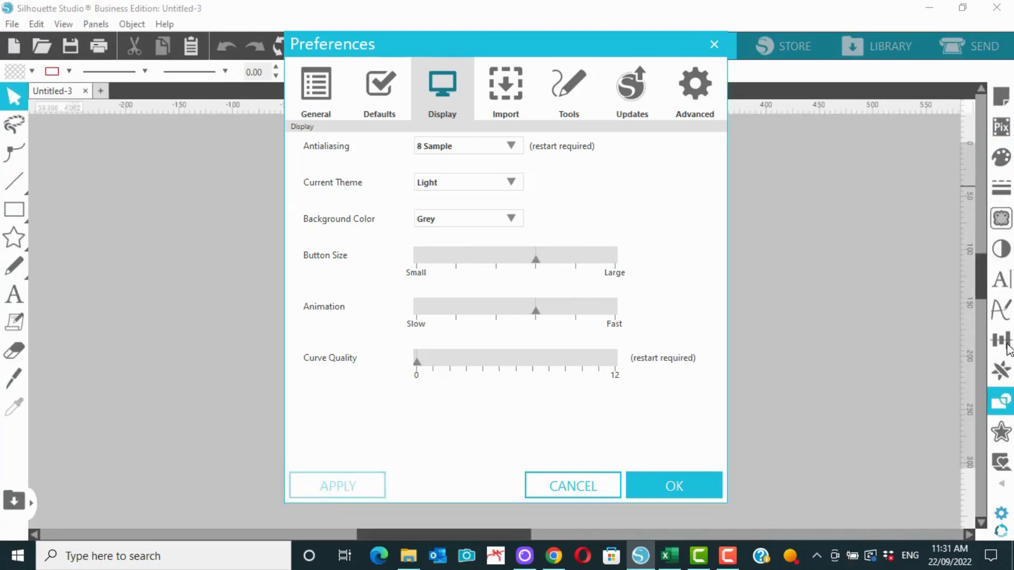
pyautogui.moveTo(611, 226)
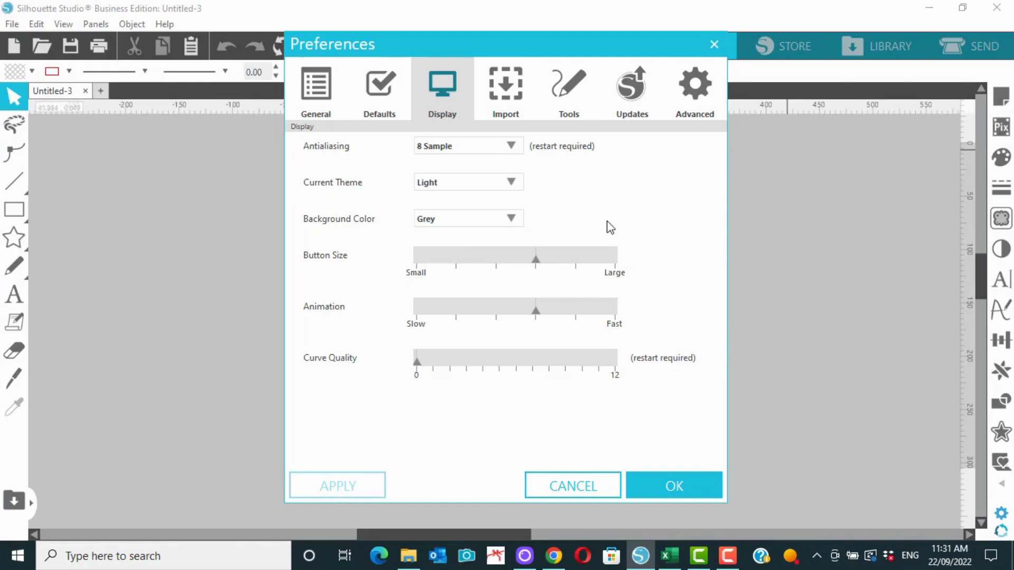
pyautogui.click(14, 321)
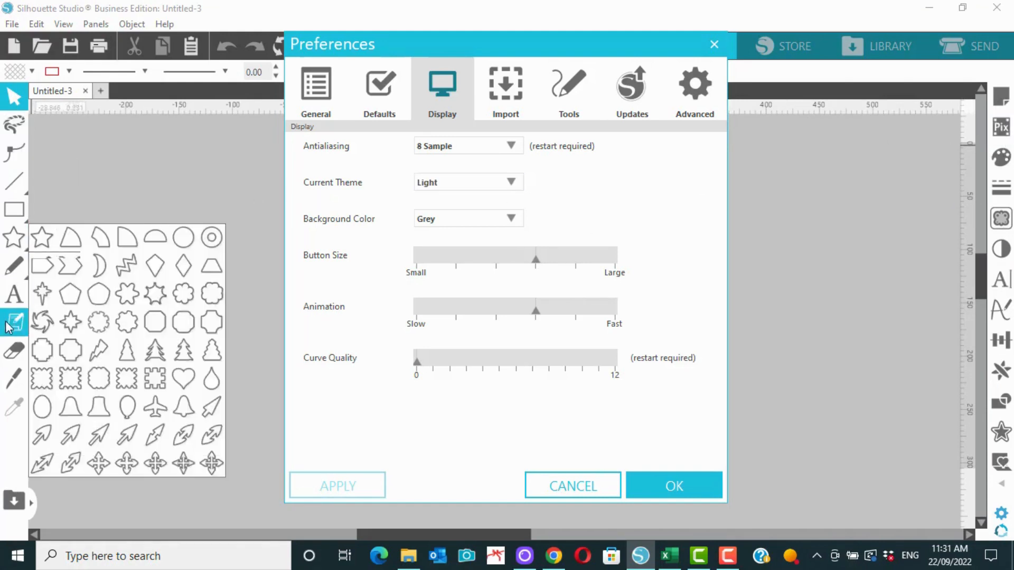
pyautogui.click(13, 321)
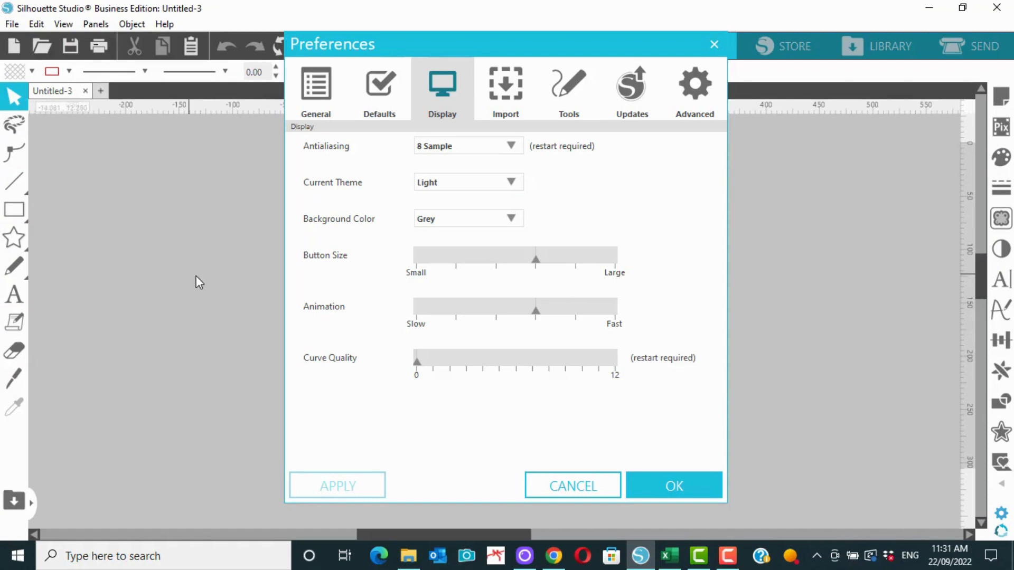
pyautogui.moveTo(425, 301)
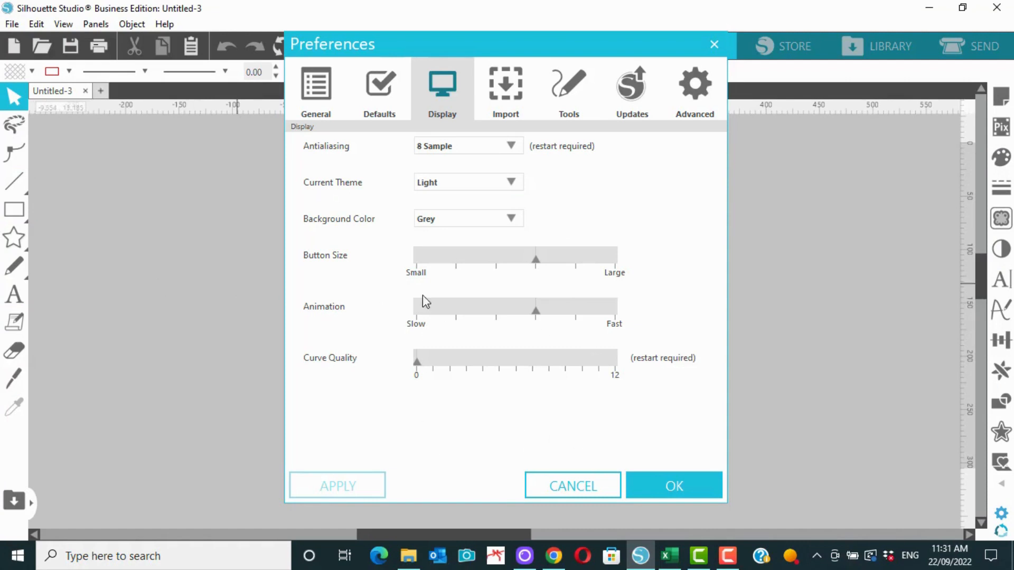
pyautogui.moveTo(689, 237)
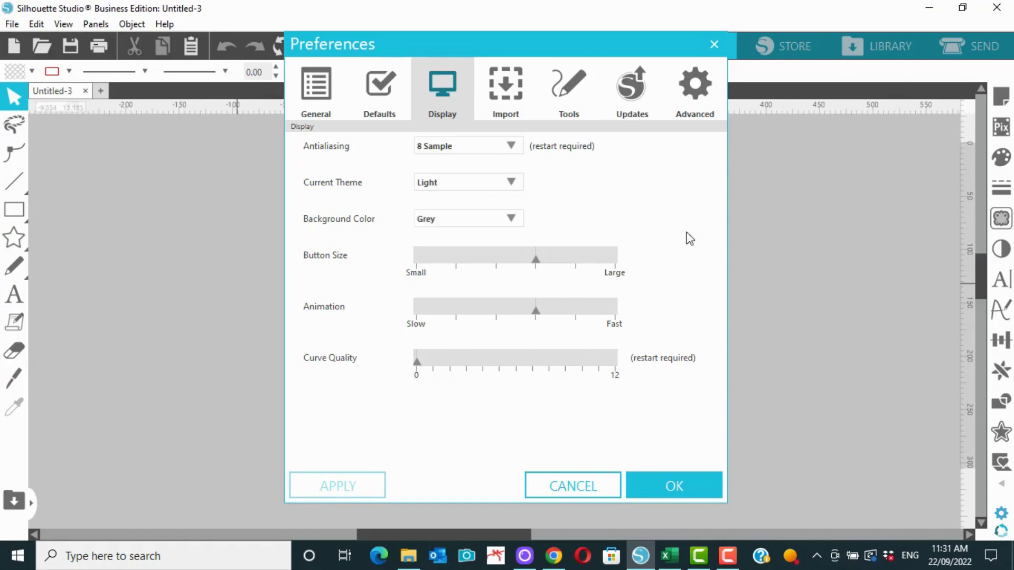
pyautogui.moveTo(652, 246)
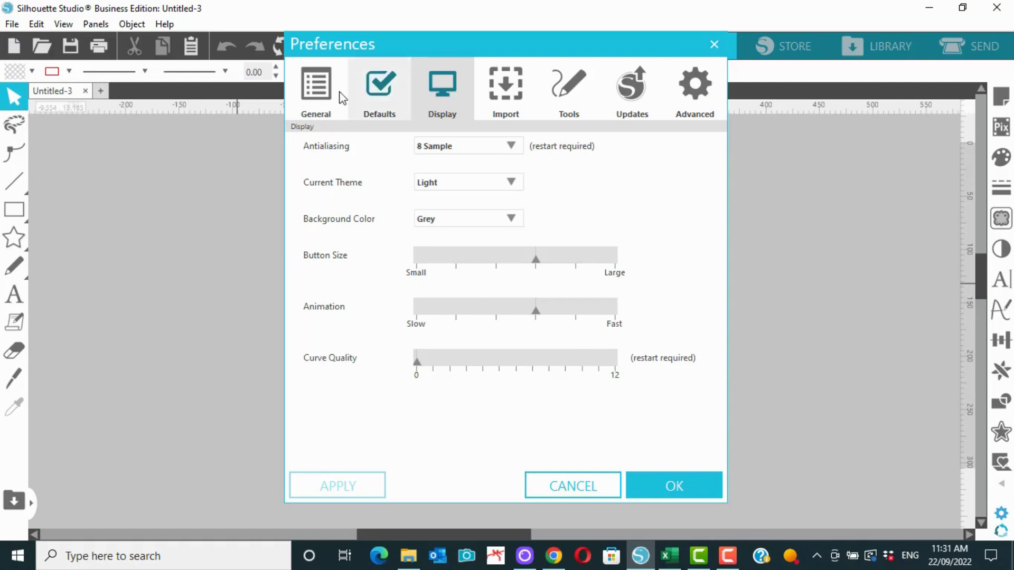
pyautogui.moveTo(367, 103)
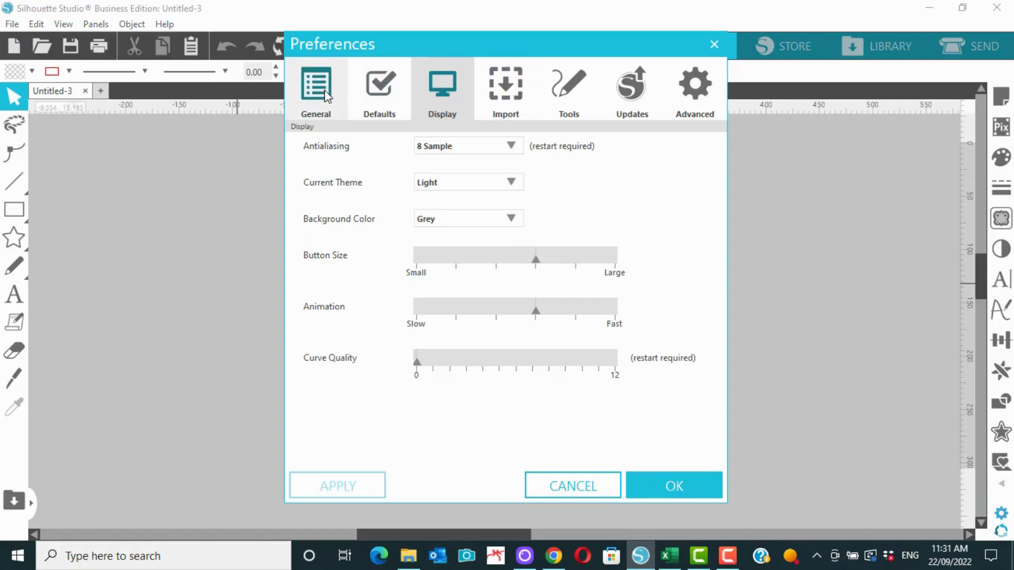
pyautogui.click(316, 89)
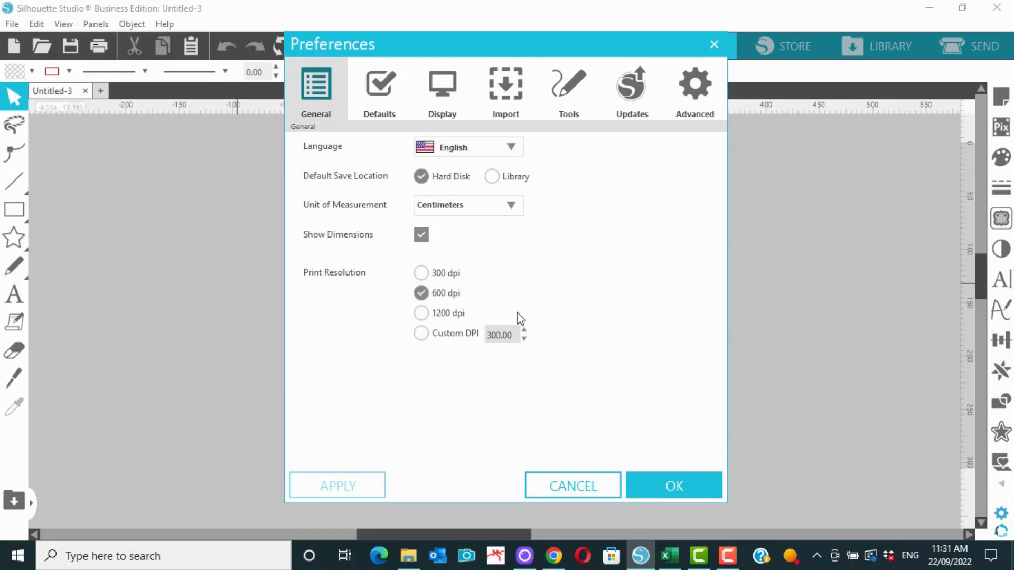
pyautogui.moveTo(521, 227)
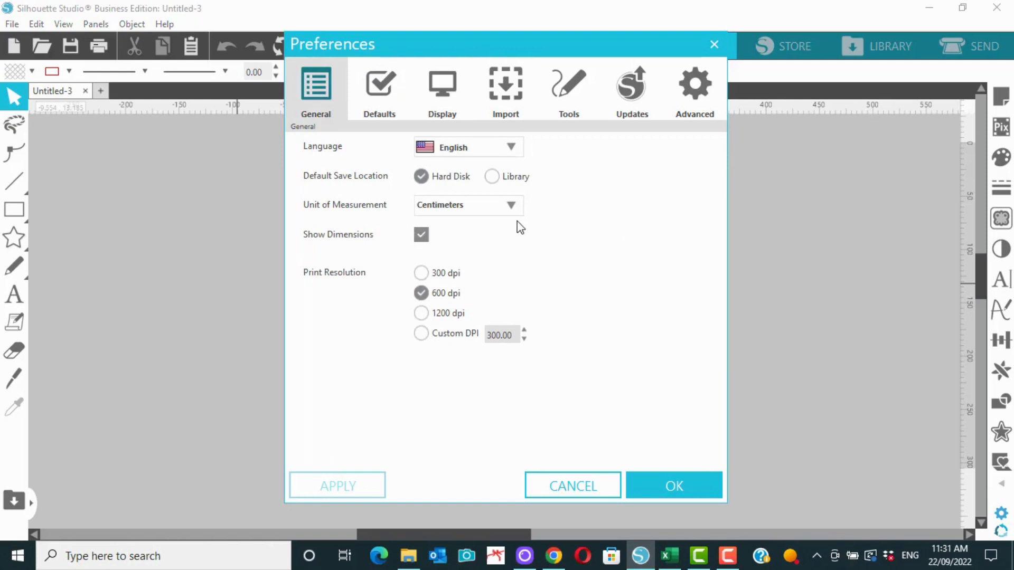
pyautogui.moveTo(385, 472)
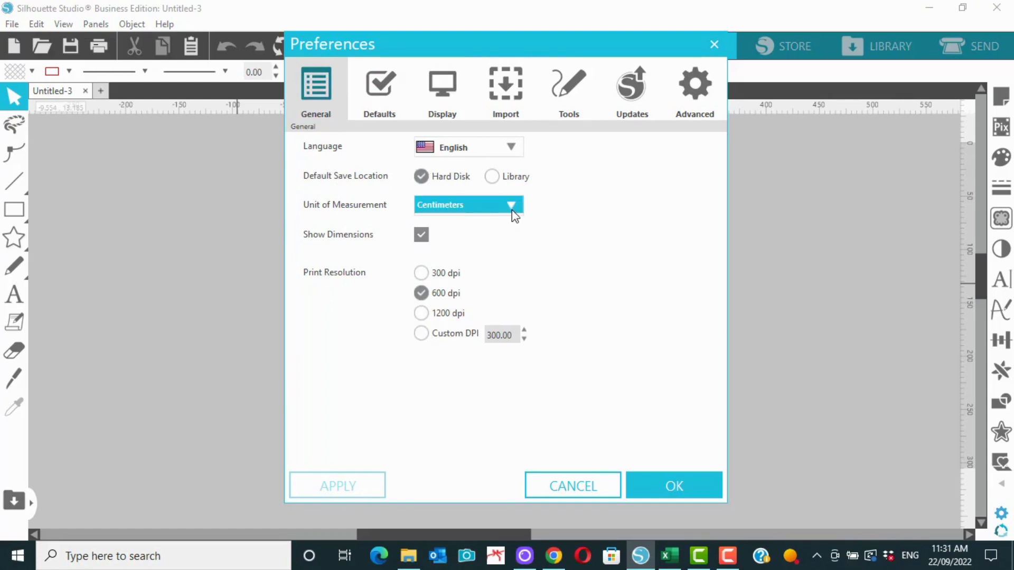
pyautogui.click(515, 205)
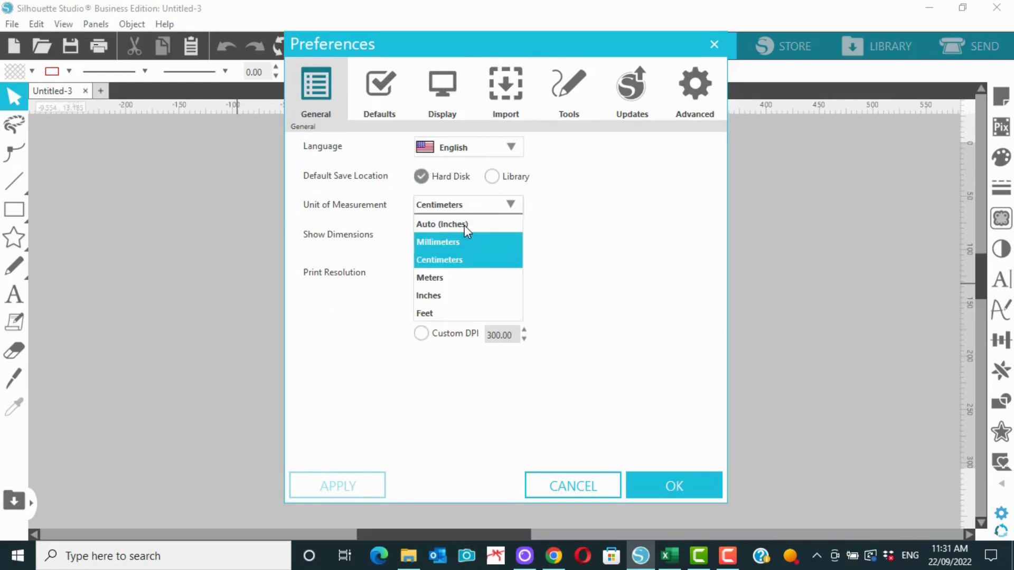
pyautogui.click(442, 224)
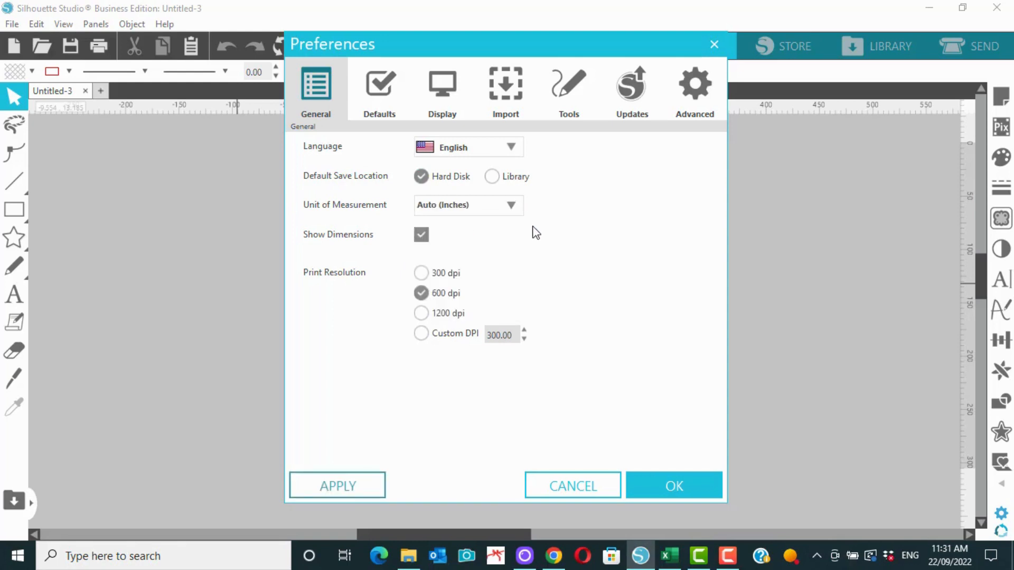
pyautogui.click(468, 204)
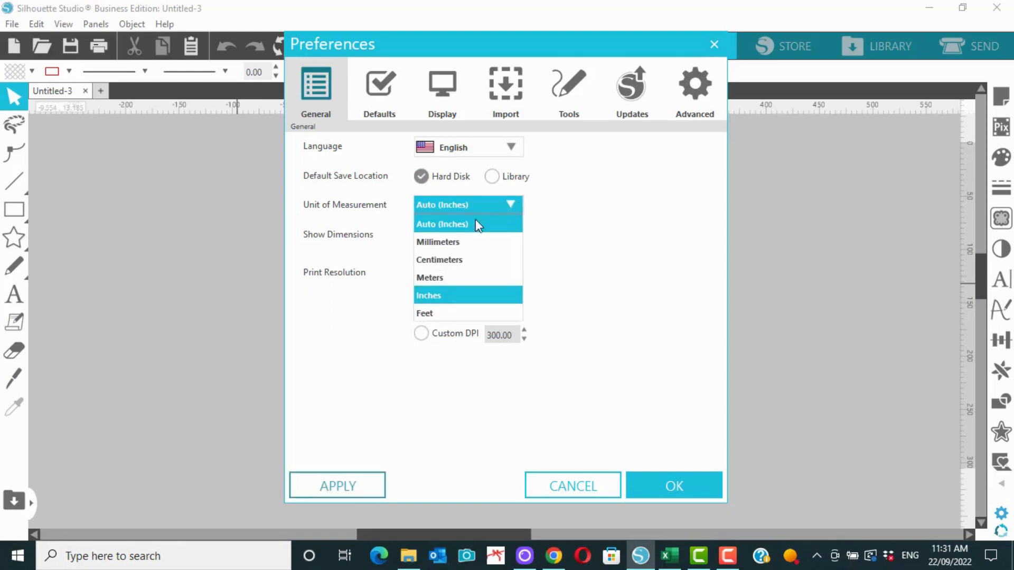
pyautogui.click(439, 260)
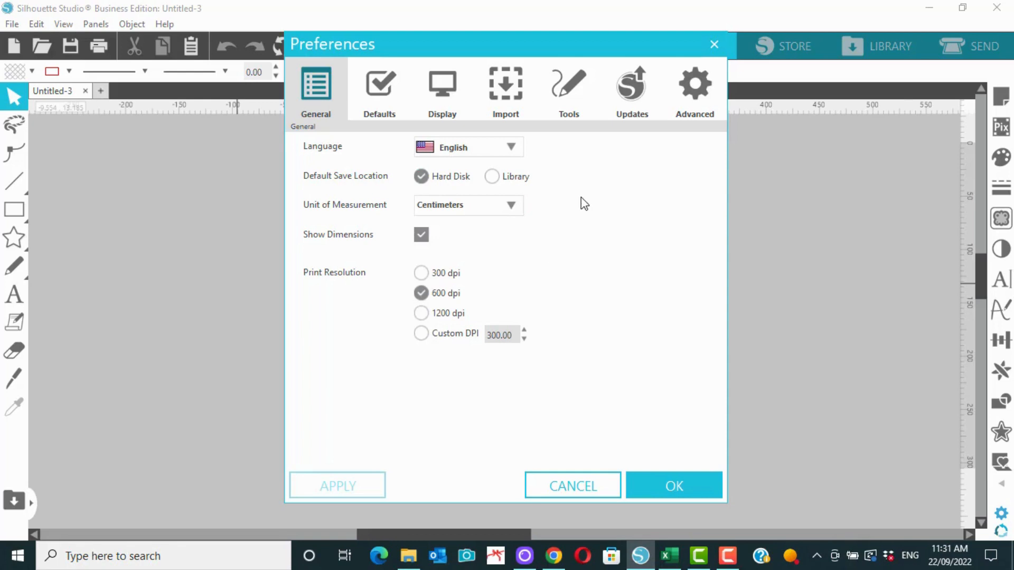
pyautogui.moveTo(564, 190)
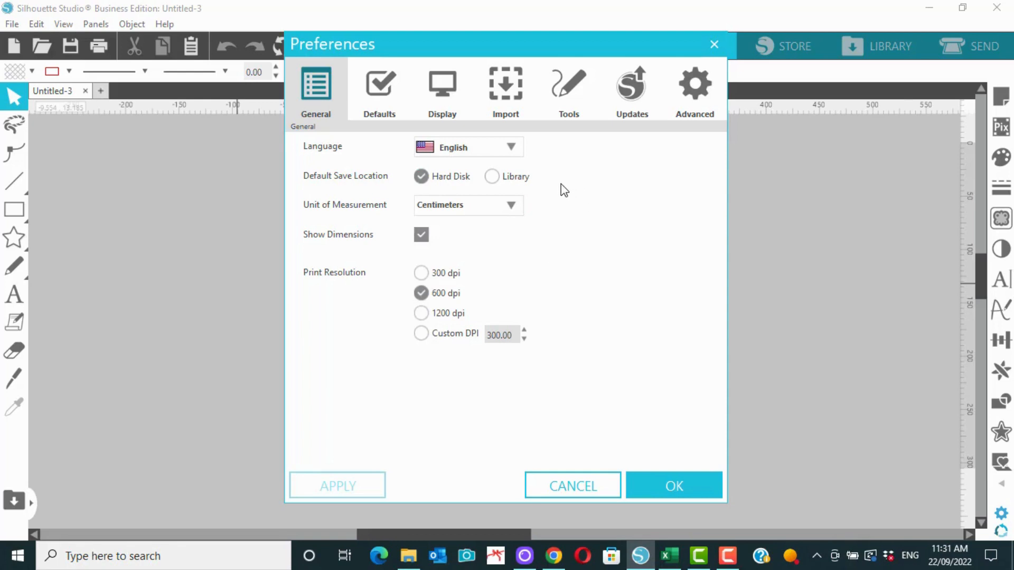
pyautogui.moveTo(463, 188)
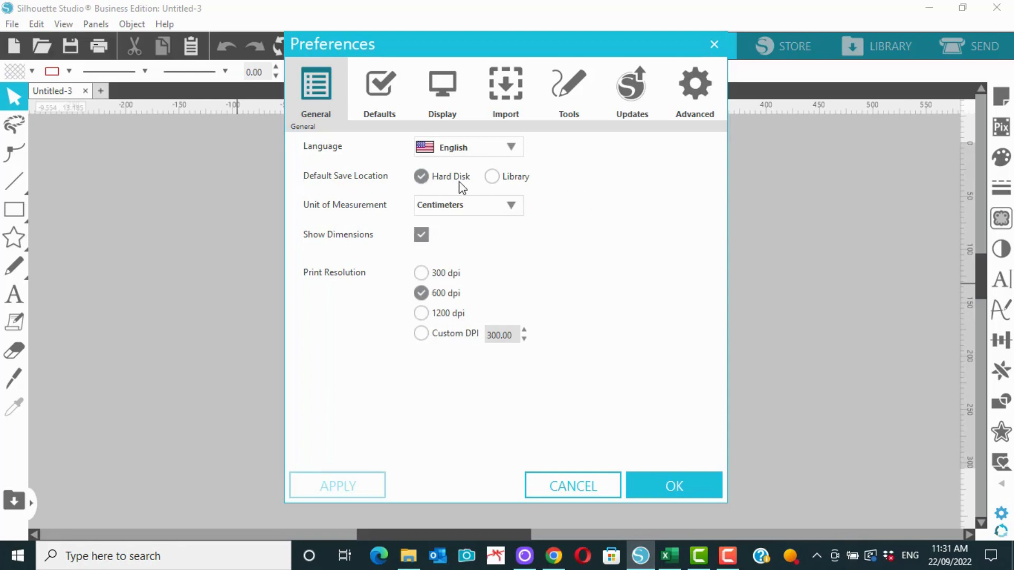
pyautogui.moveTo(494, 195)
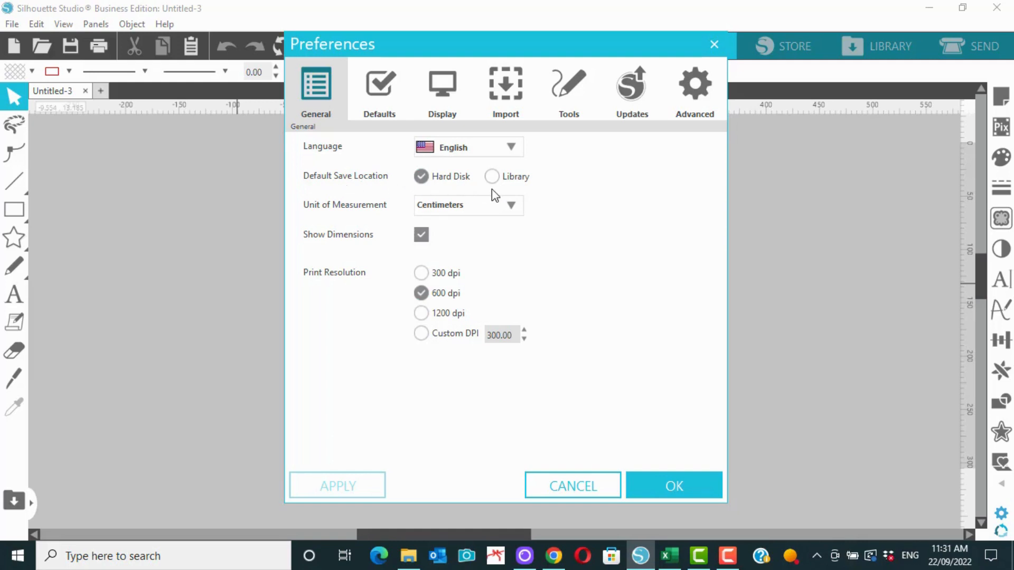
pyautogui.moveTo(451, 197)
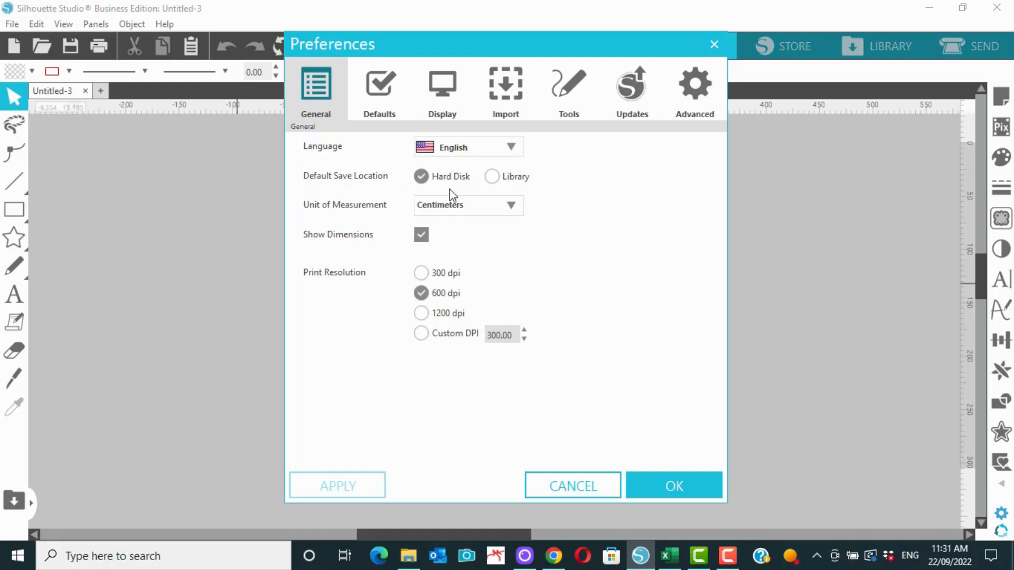
pyautogui.moveTo(601, 219)
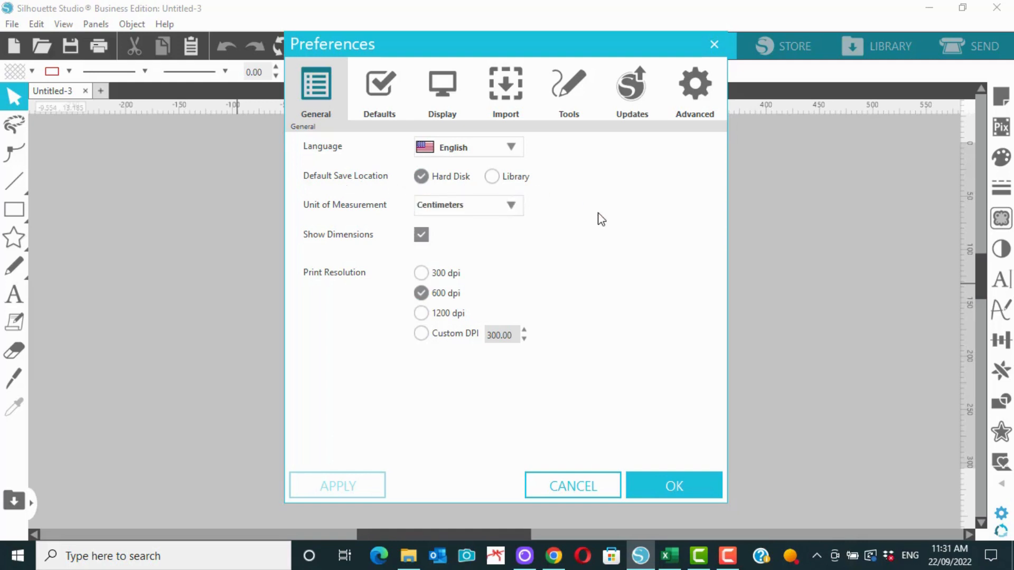
pyautogui.moveTo(456, 188)
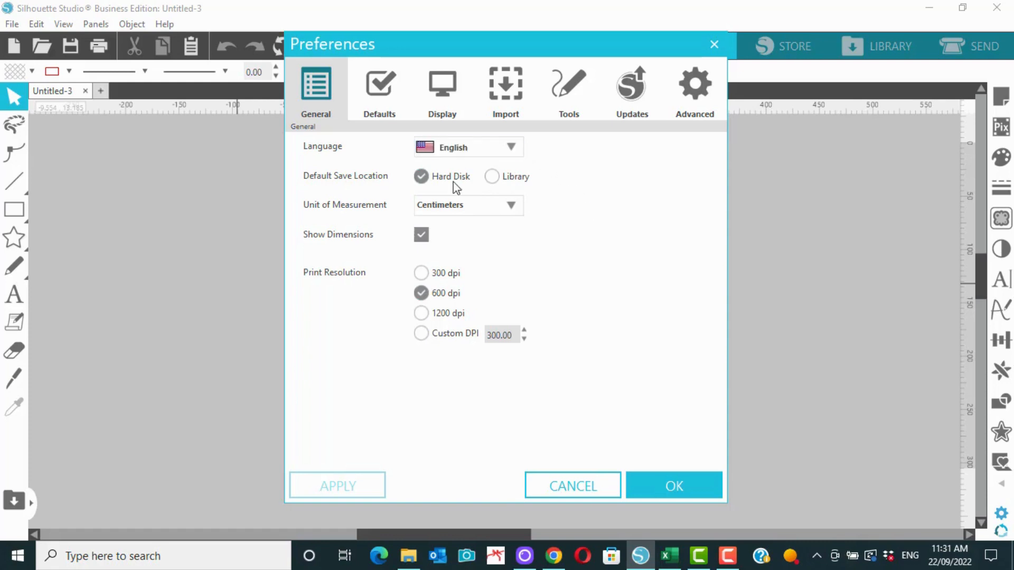
pyautogui.moveTo(496, 182)
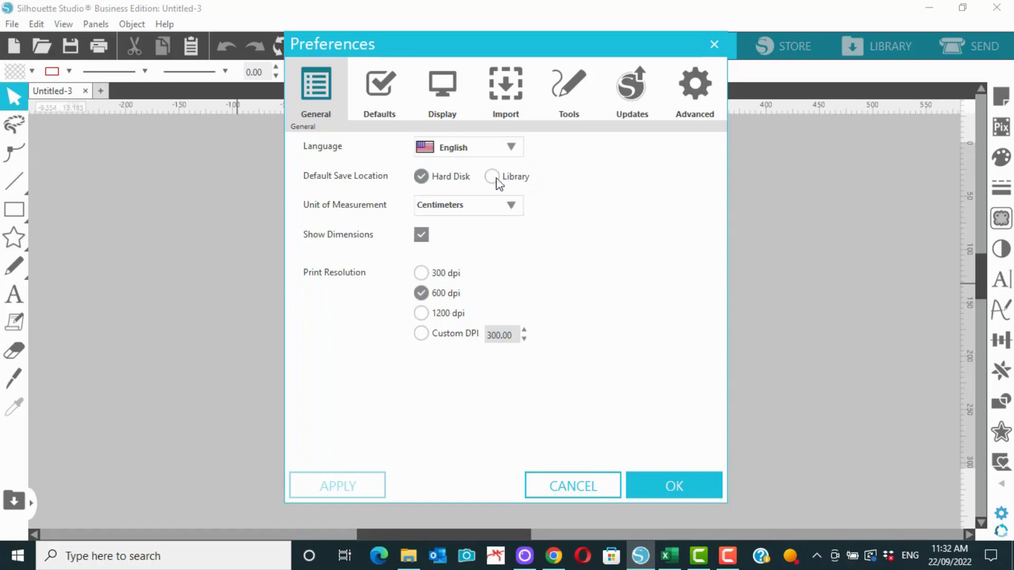
pyautogui.moveTo(471, 191)
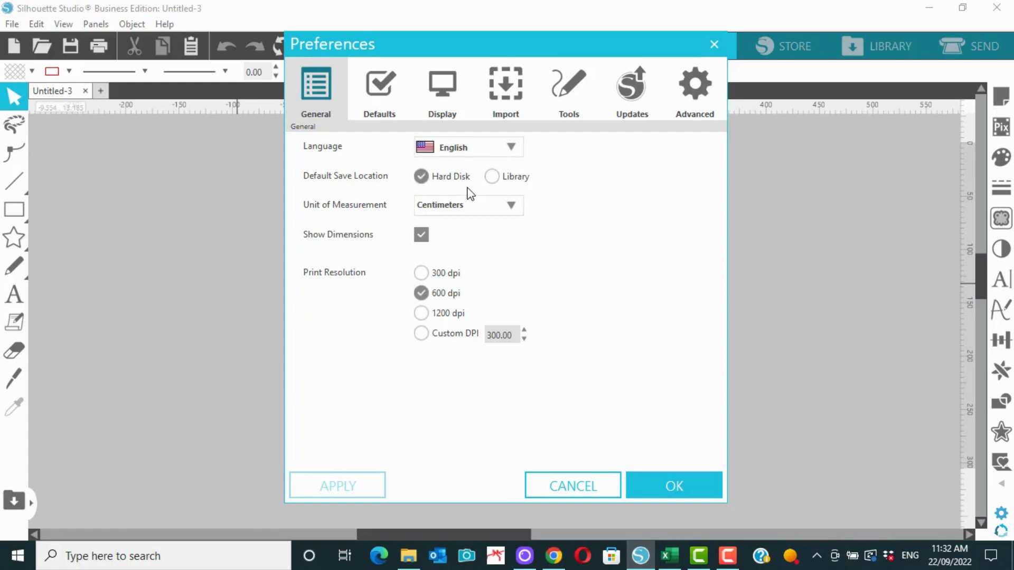
pyautogui.moveTo(612, 265)
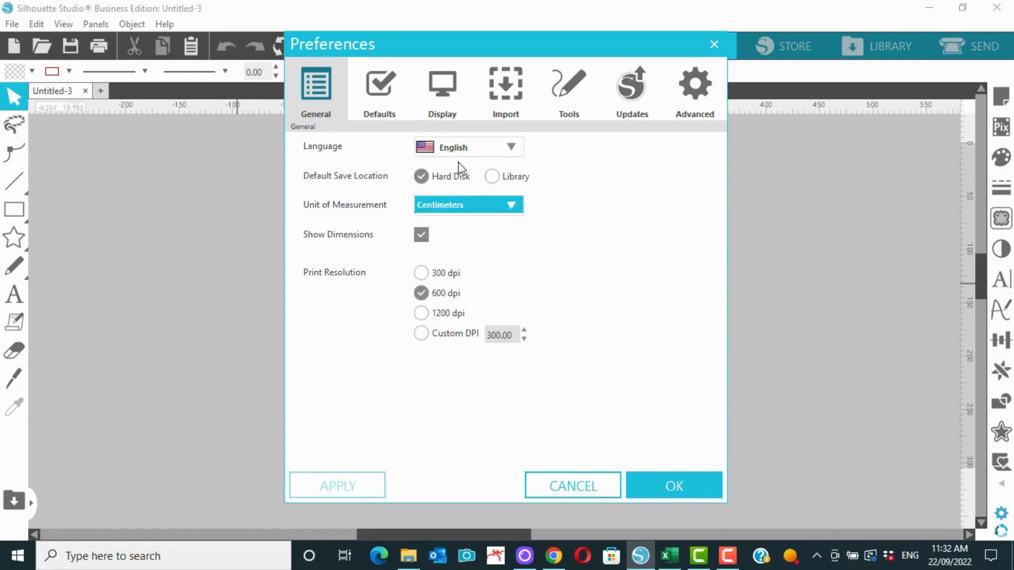
# Review the Defaults settings, then show the Tools behaviour settings
pyautogui.click(379, 87)
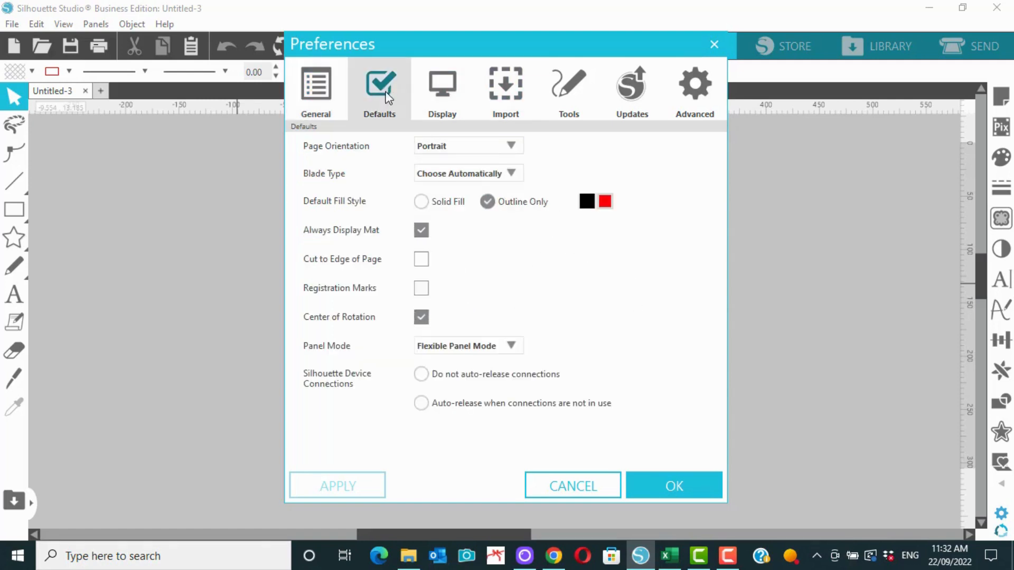
pyautogui.moveTo(592, 261)
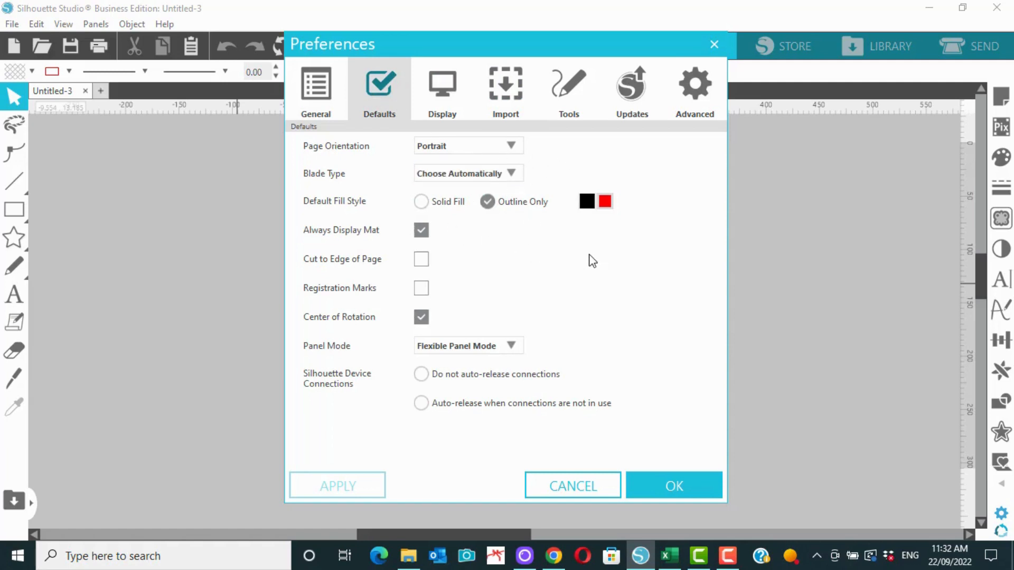
pyautogui.moveTo(532, 277)
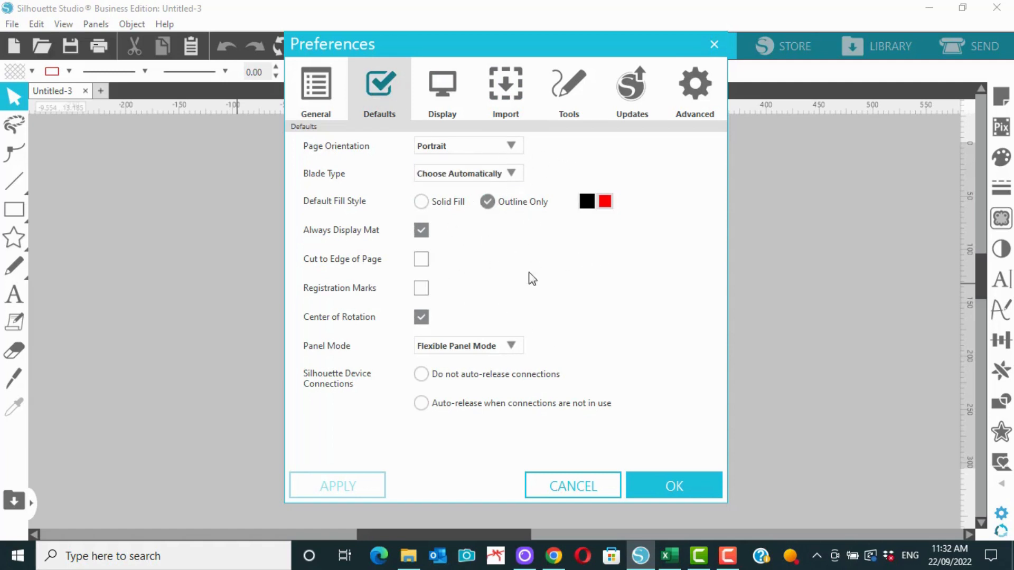
pyautogui.click(568, 89)
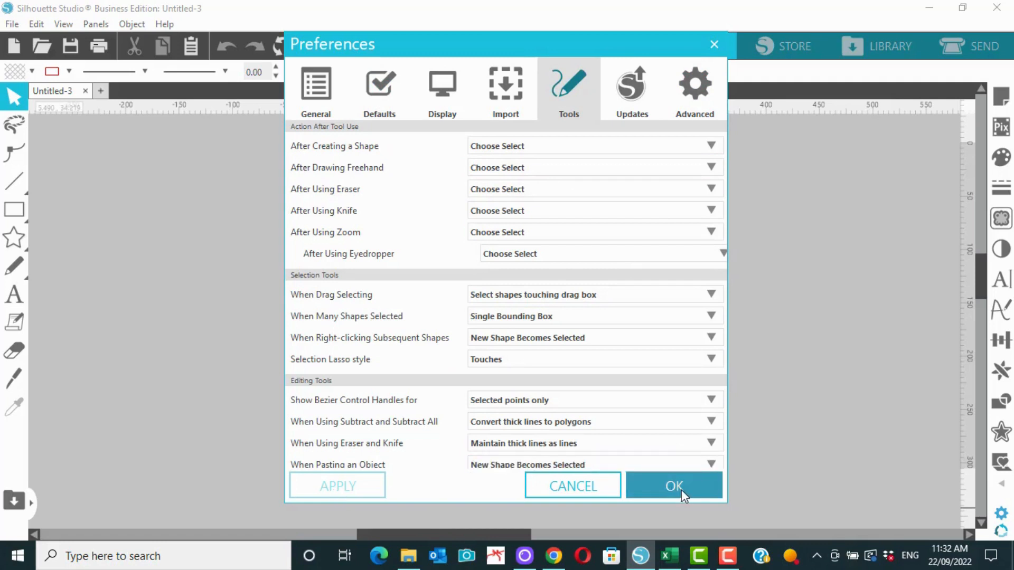
# Accept the preferences with OK, returning to the empty cutting mat
pyautogui.click(673, 485)
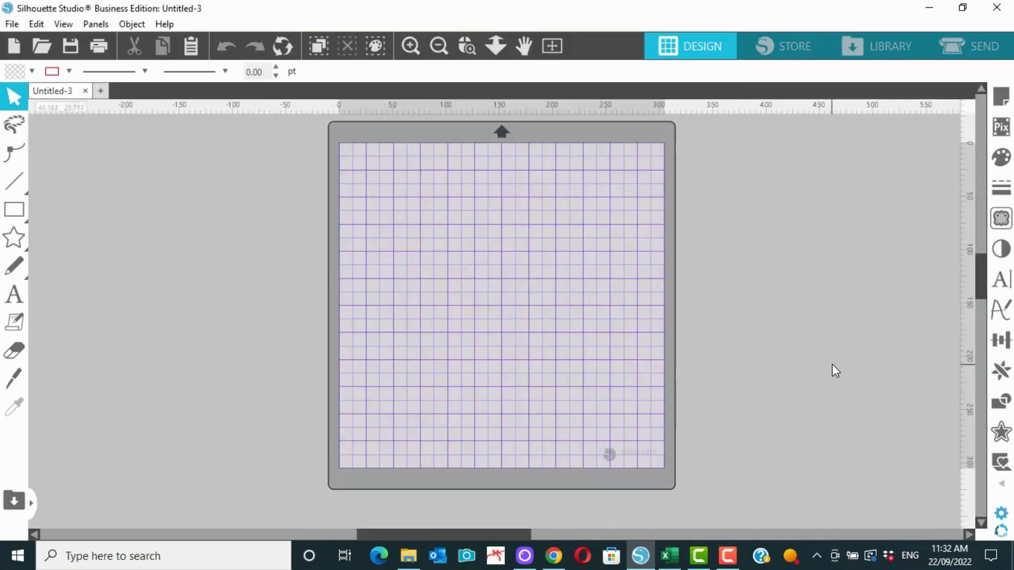
pyautogui.moveTo(855, 321)
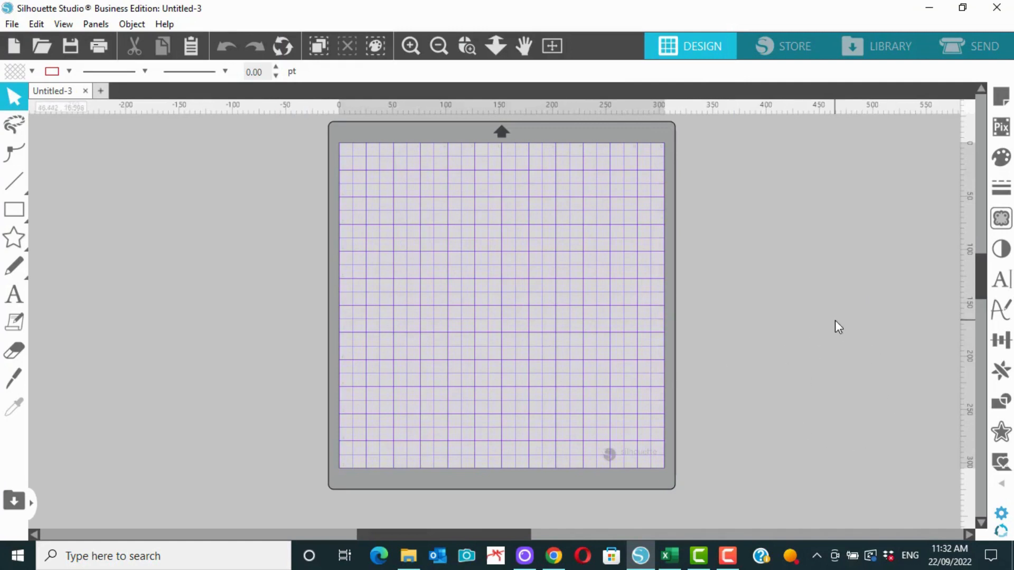
pyautogui.moveTo(863, 353)
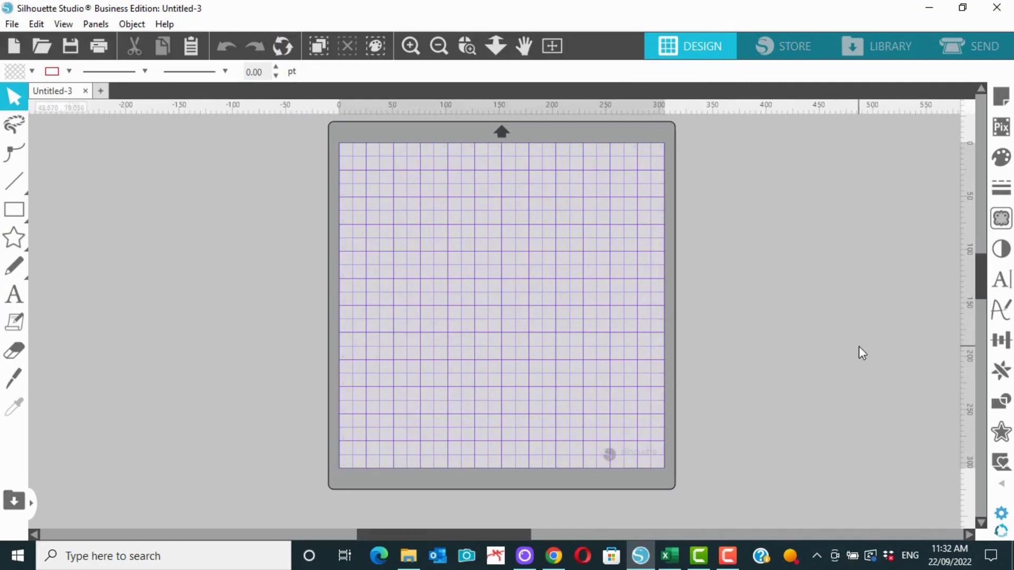